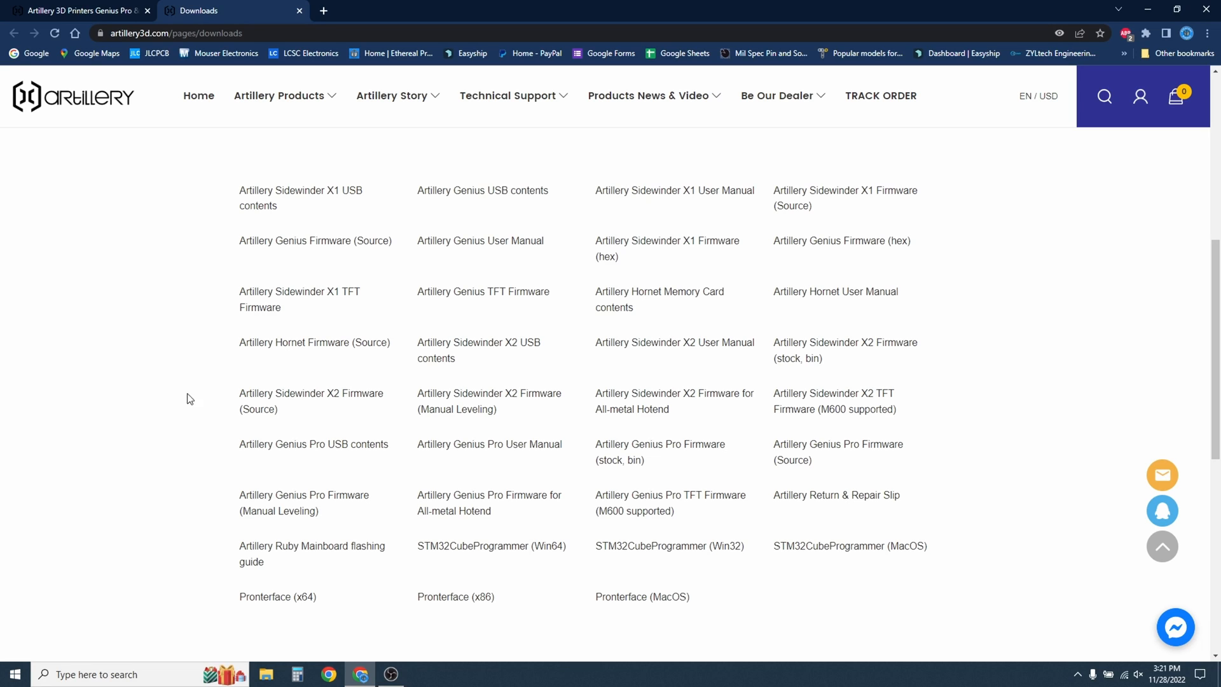
pyautogui.moveTo(304, 422)
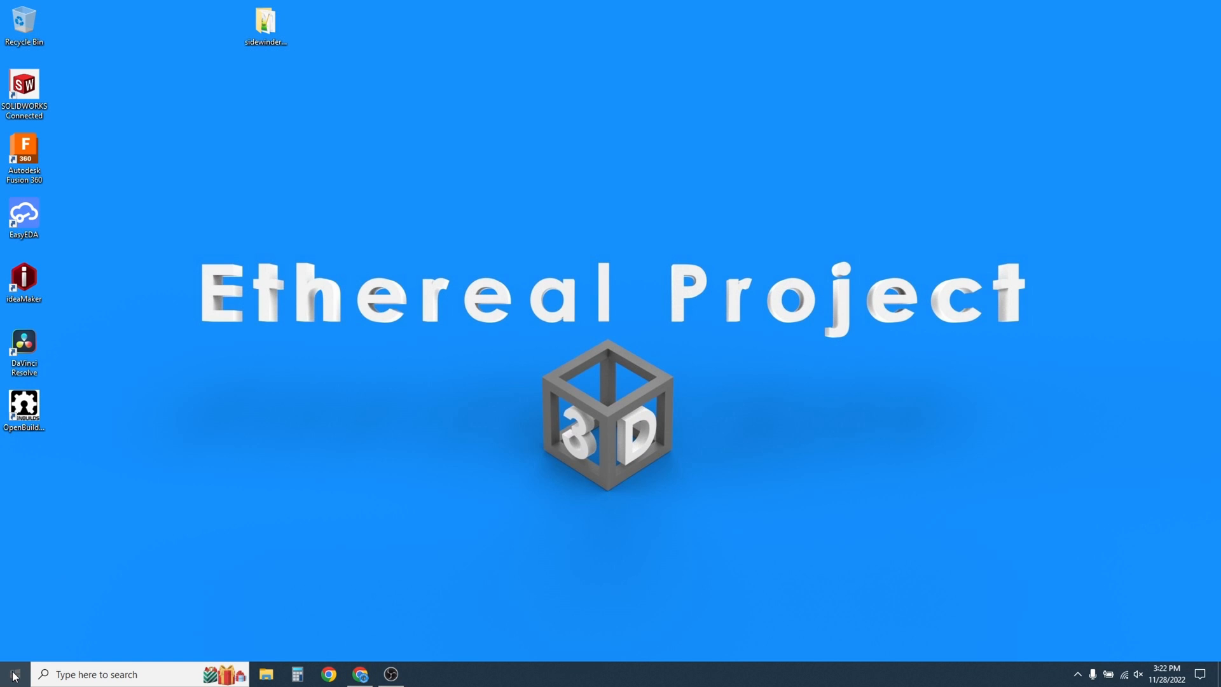
# Search extensions for 'platform' and confirm PlatformIO IDE is installed and enabled
pyautogui.click(13, 673)
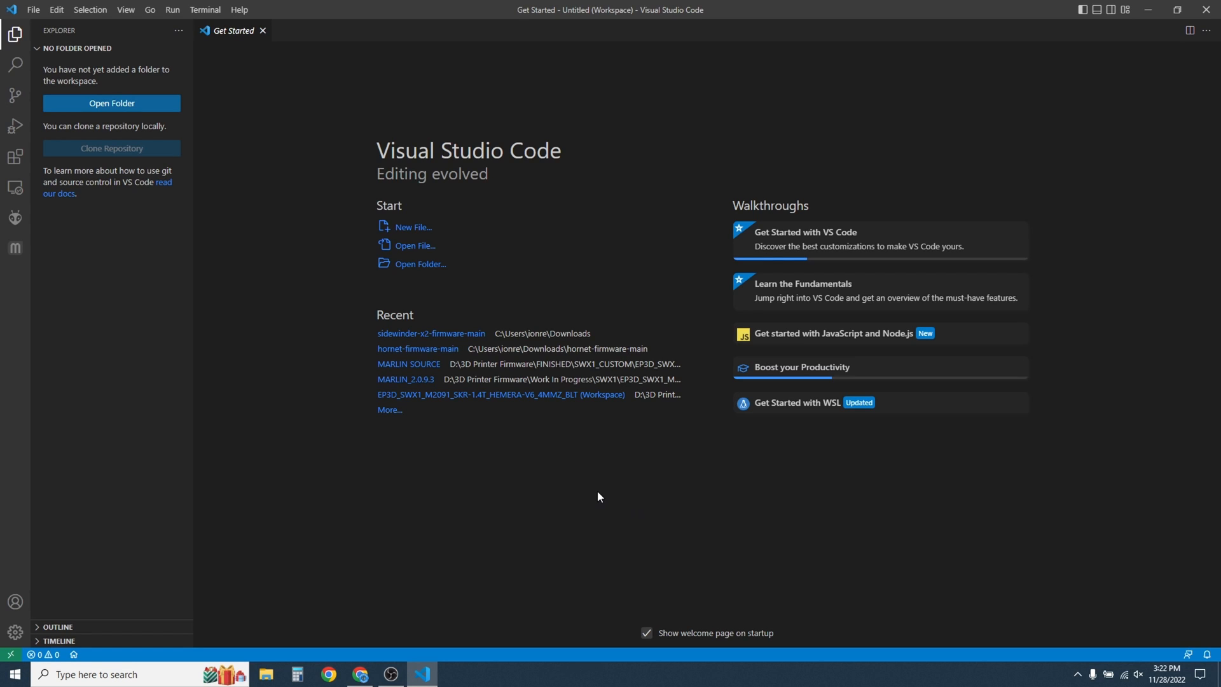
pyautogui.moveTo(70, 618)
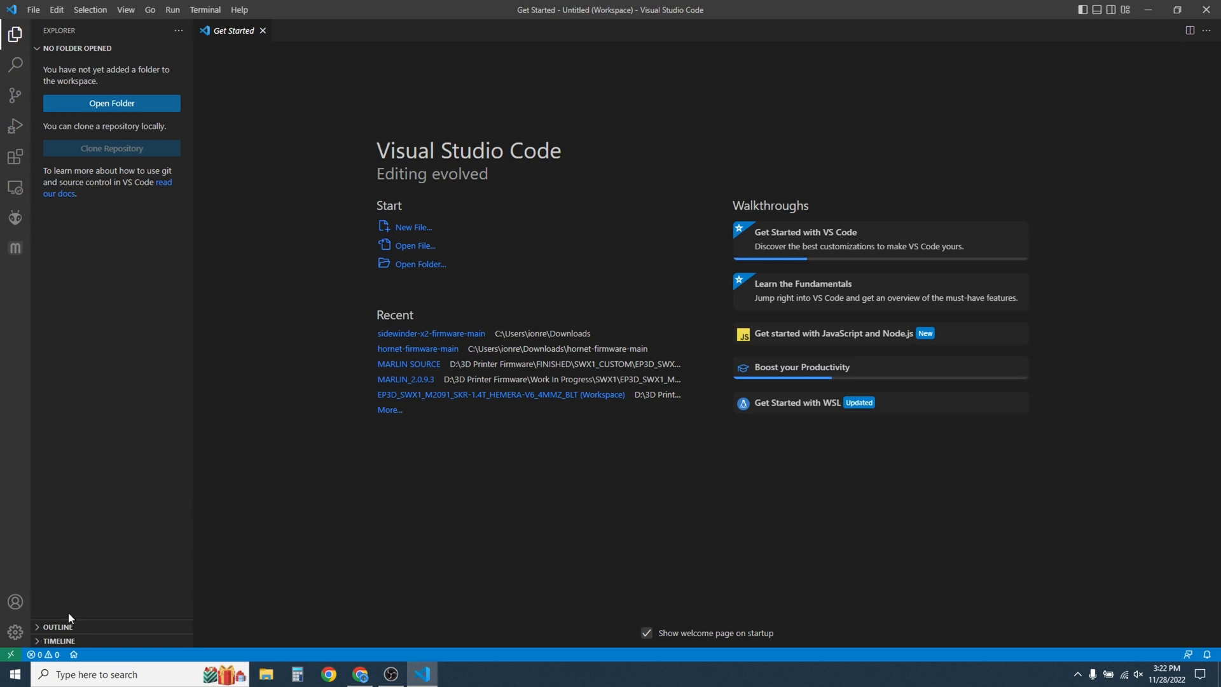
pyautogui.click(14, 632)
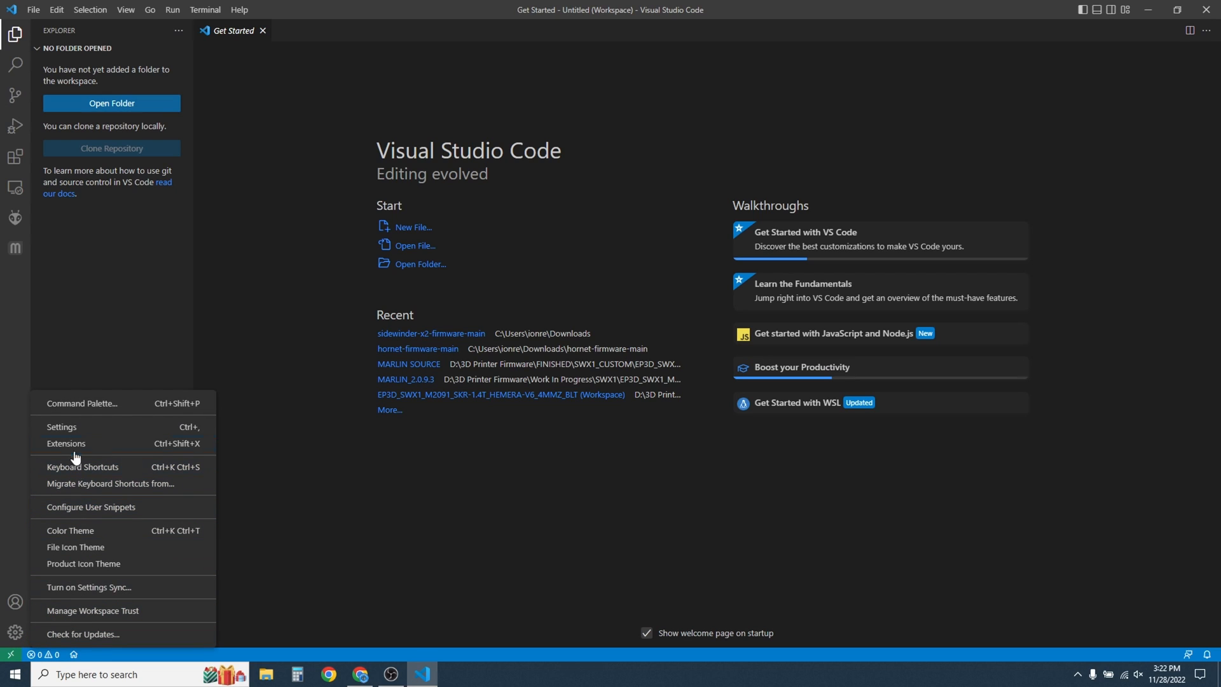
pyautogui.click(66, 444)
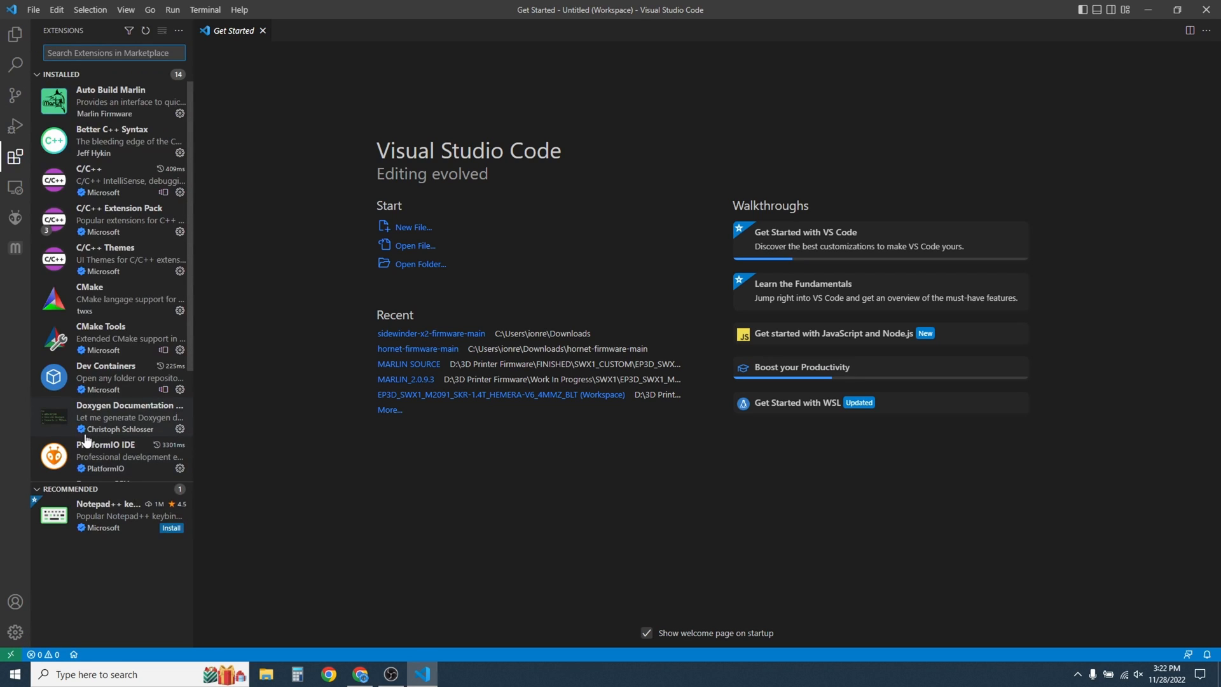
pyautogui.moveTo(80, 49)
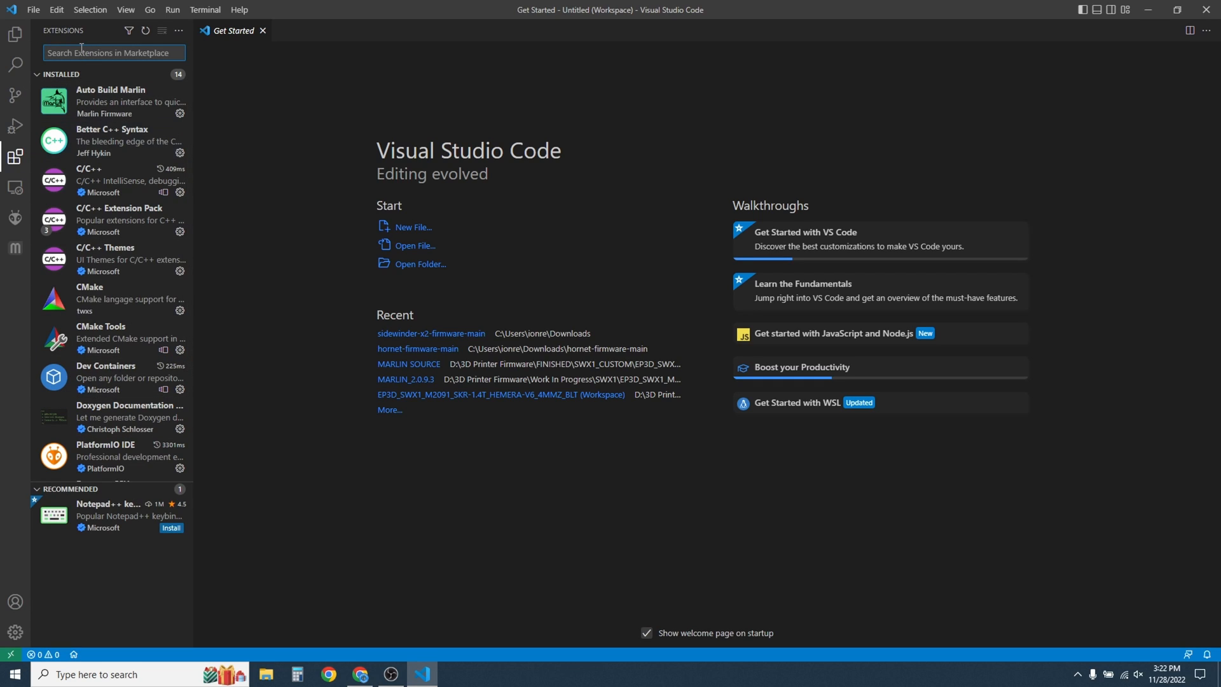
pyautogui.write('platform')
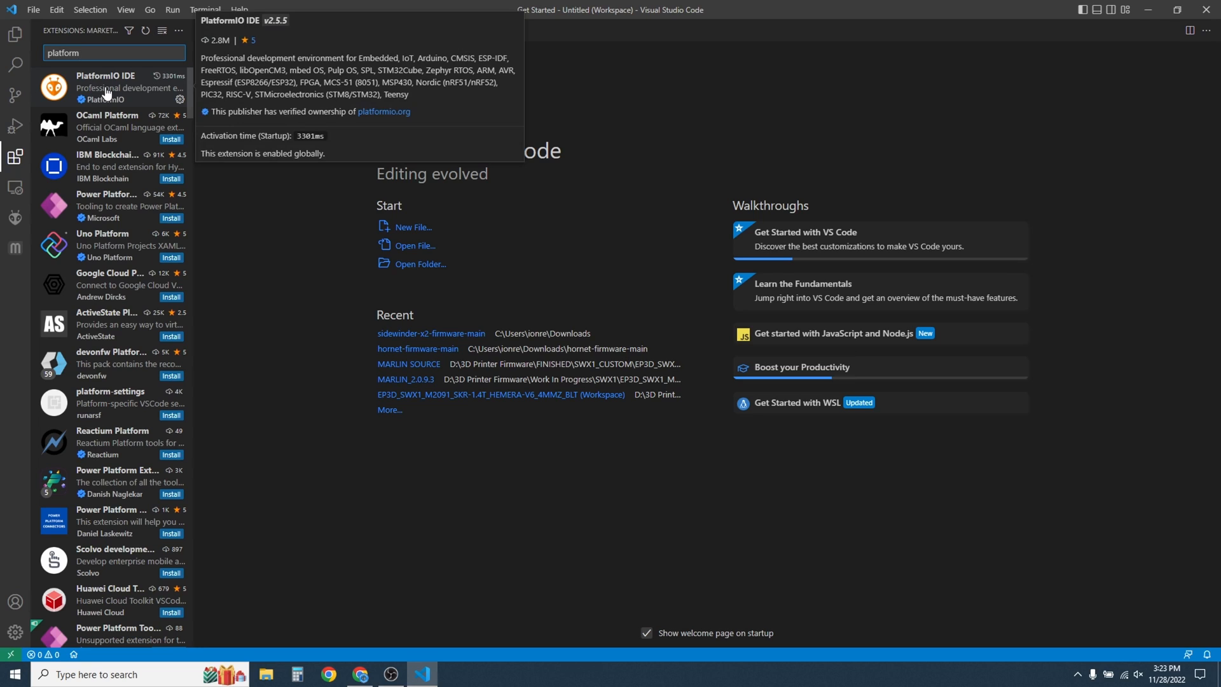
pyautogui.click(109, 87)
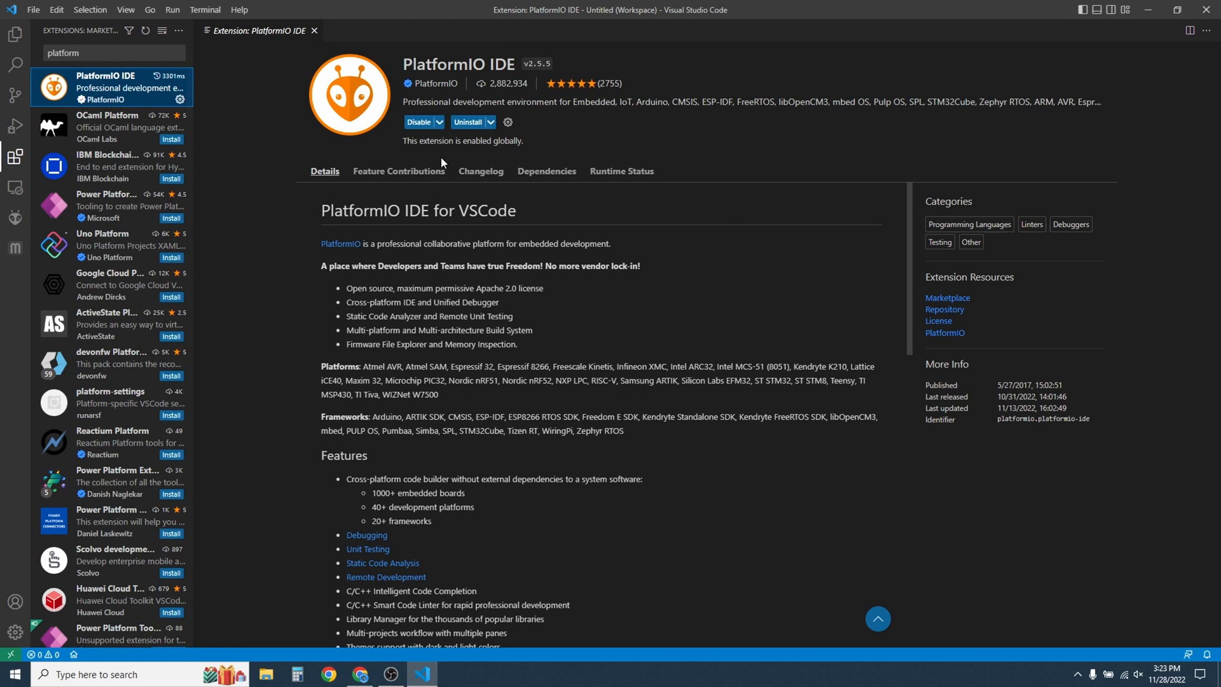
pyautogui.moveTo(465, 145)
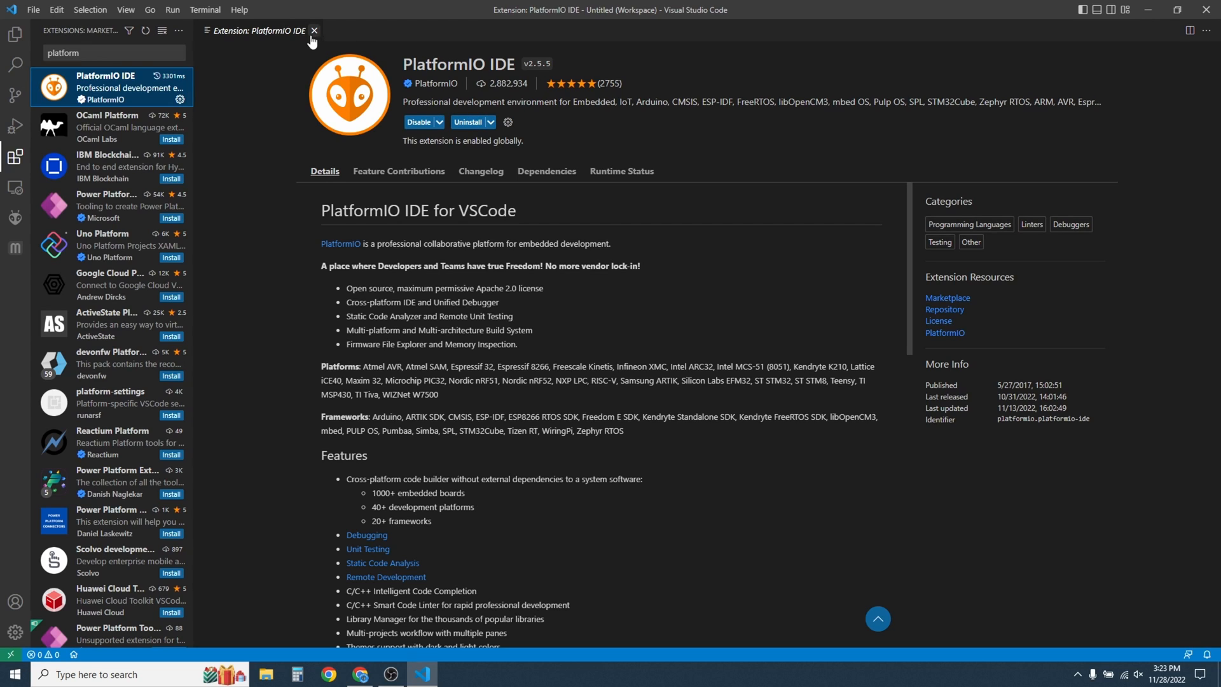
pyautogui.click(315, 31)
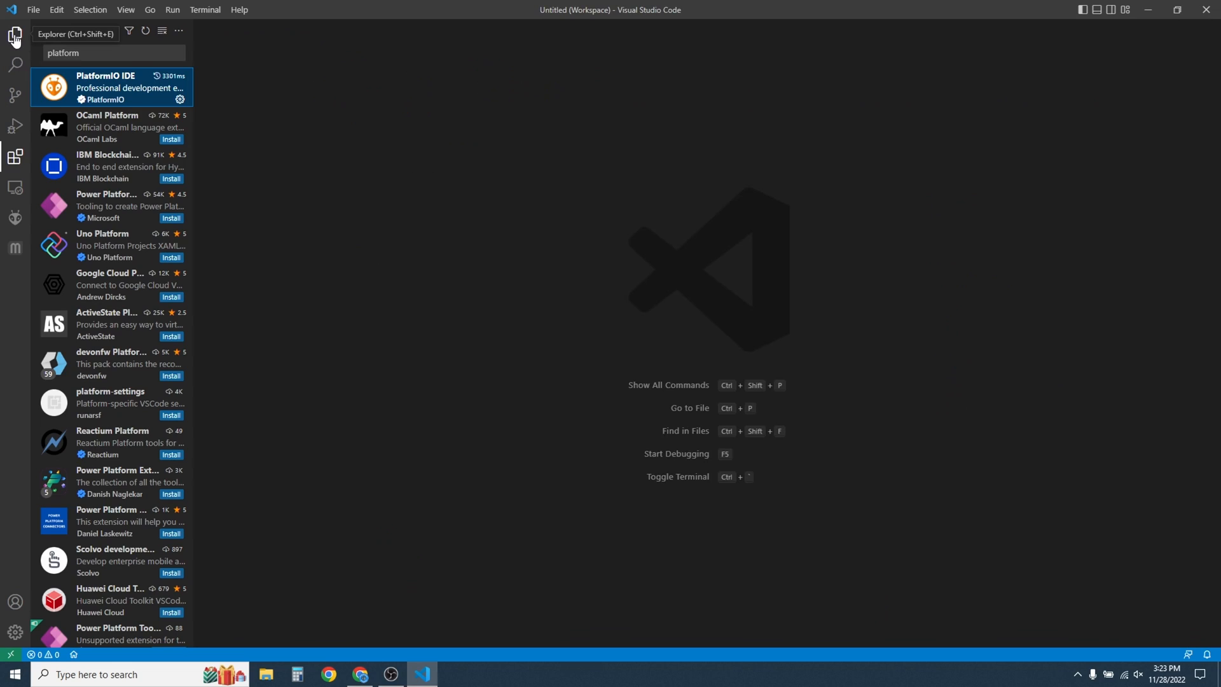
# Add Desktop's sidewinder-x2-firmware-main folder as the VS Code workspace, showing platformio.ini
pyautogui.click(15, 35)
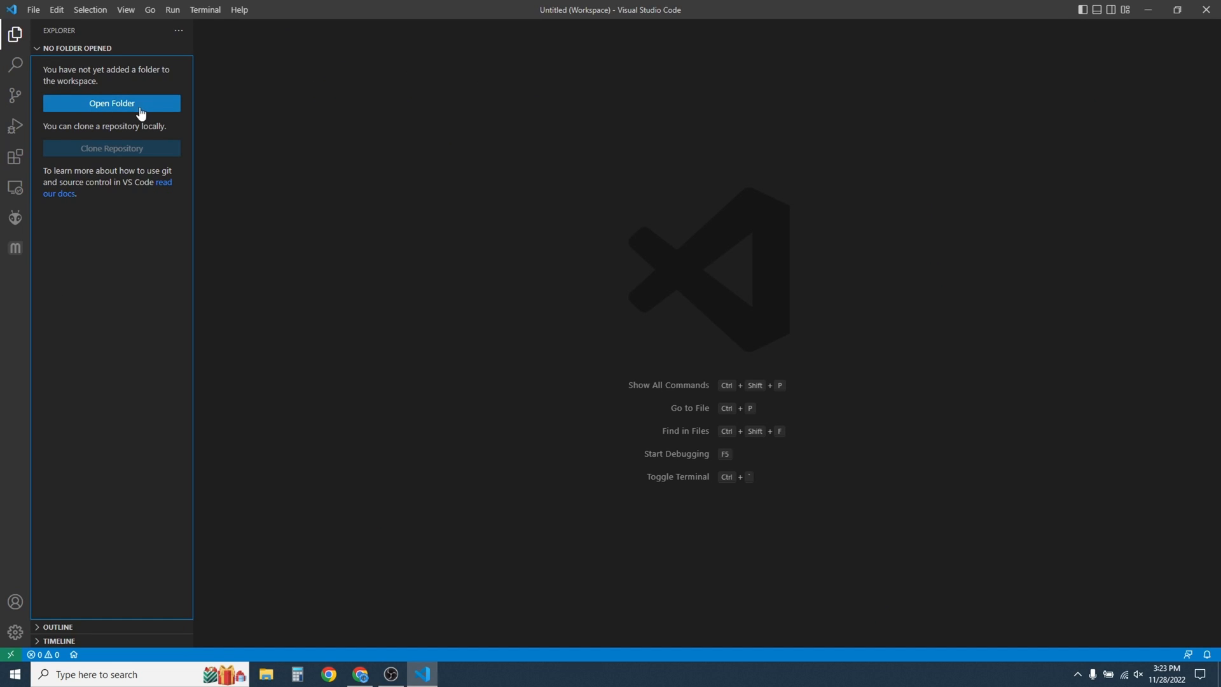
pyautogui.click(111, 103)
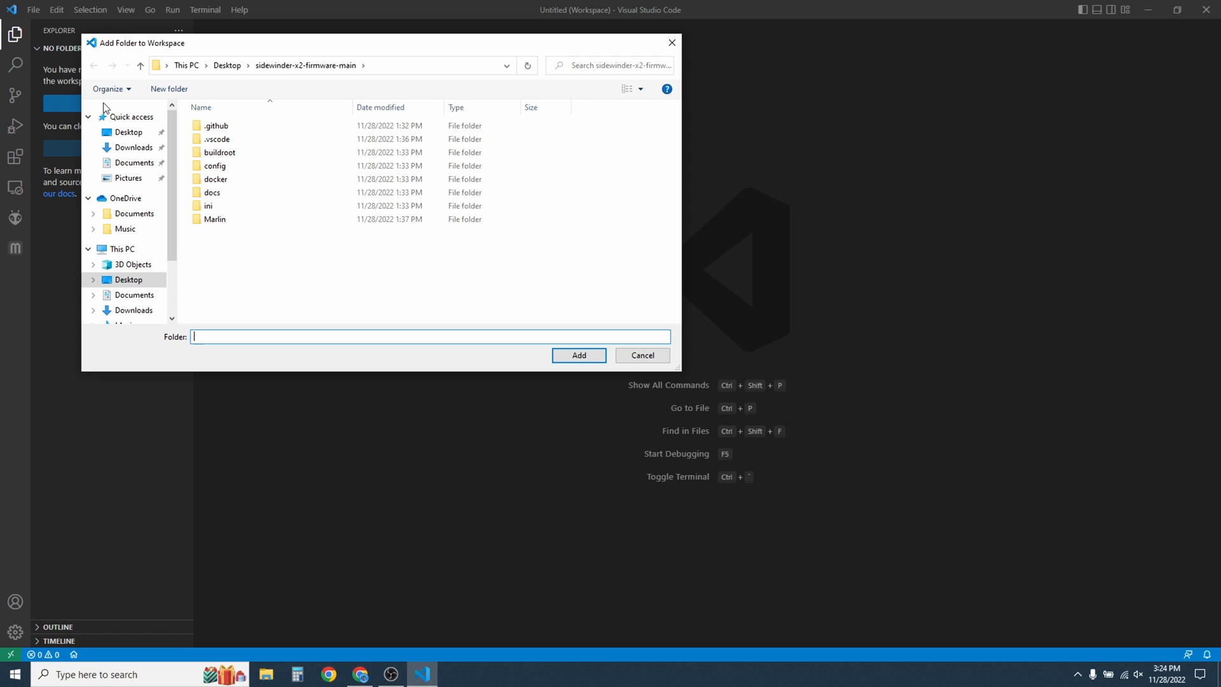
pyautogui.moveTo(114, 132)
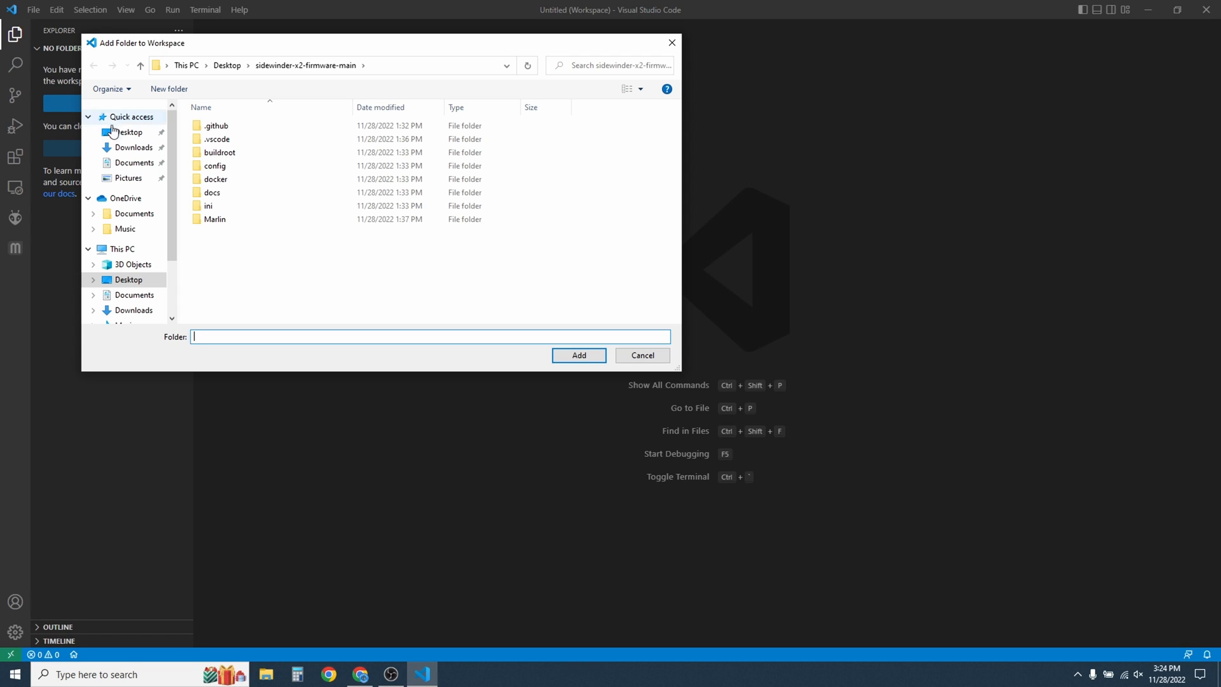
pyautogui.click(128, 132)
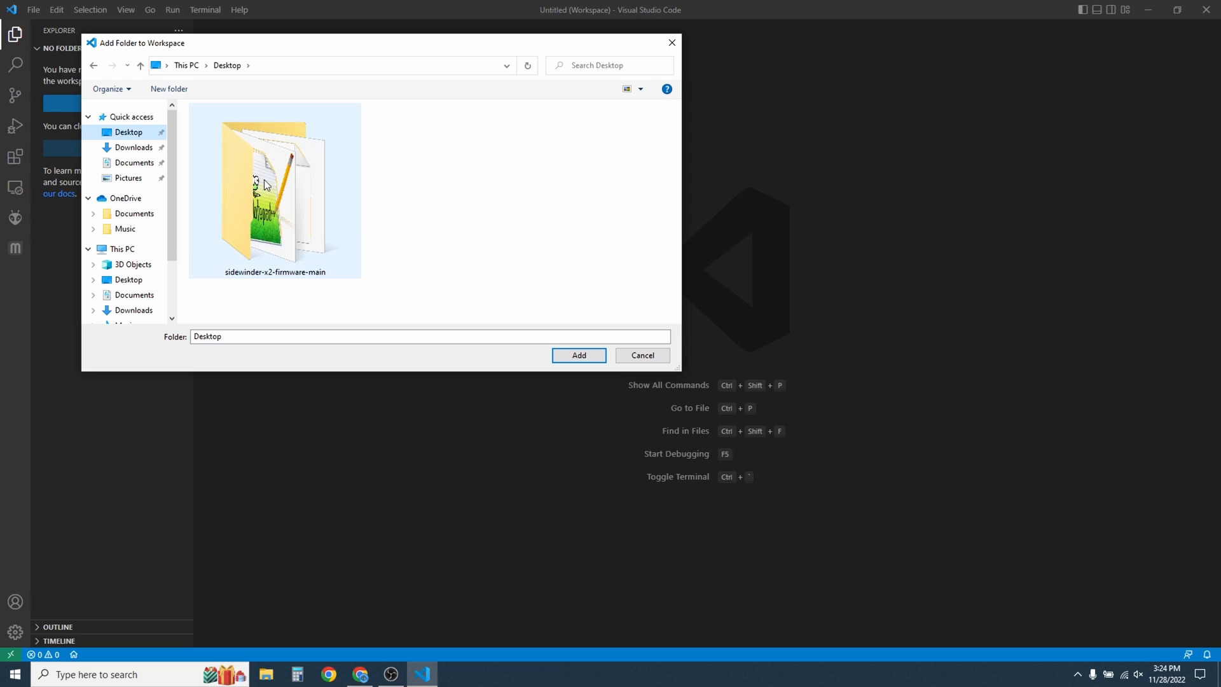
pyautogui.doubleClick(274, 191)
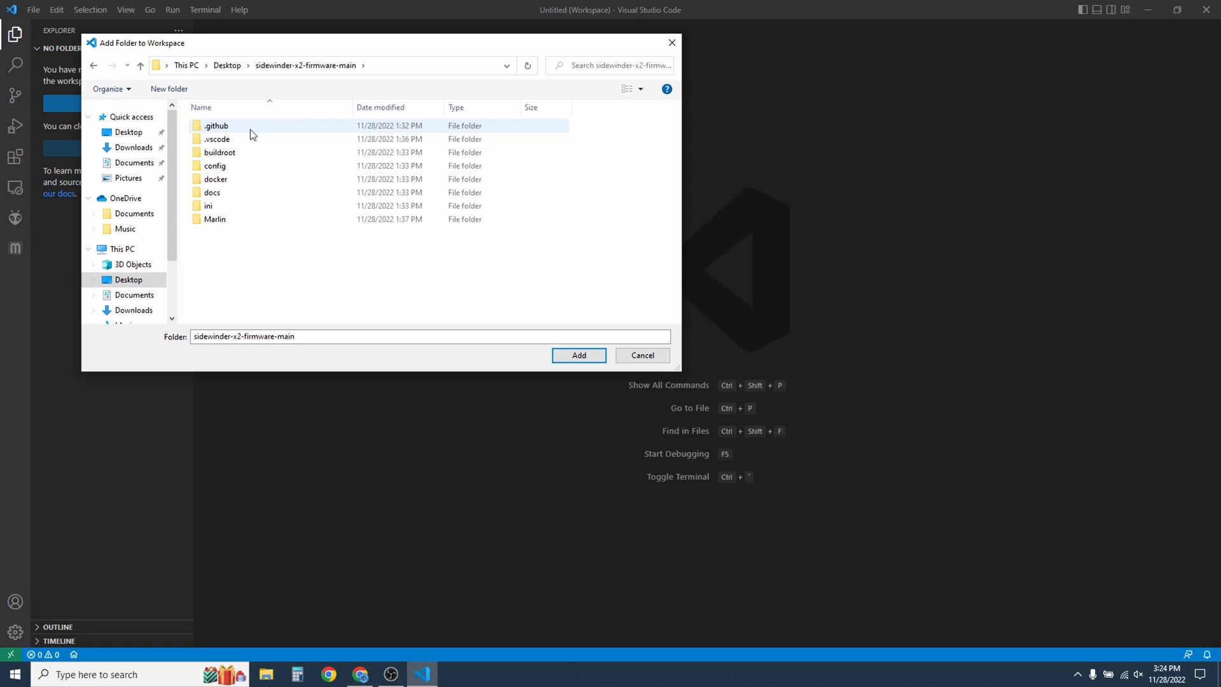
pyautogui.click(140, 65)
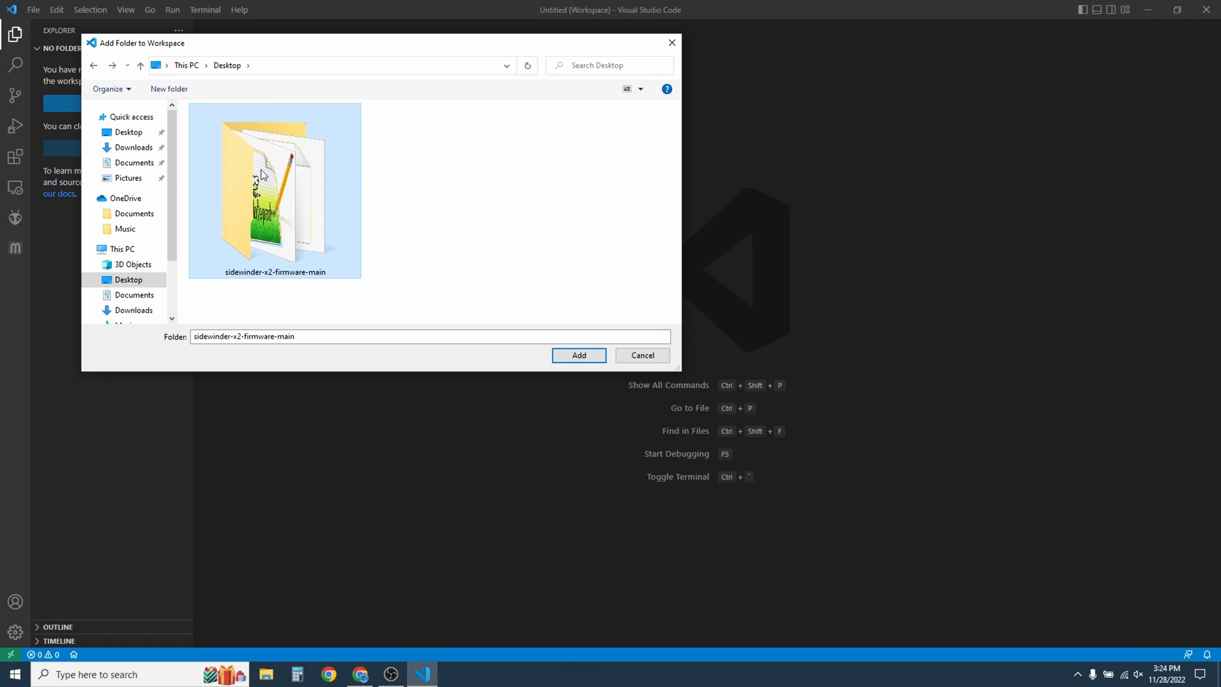
pyautogui.click(579, 354)
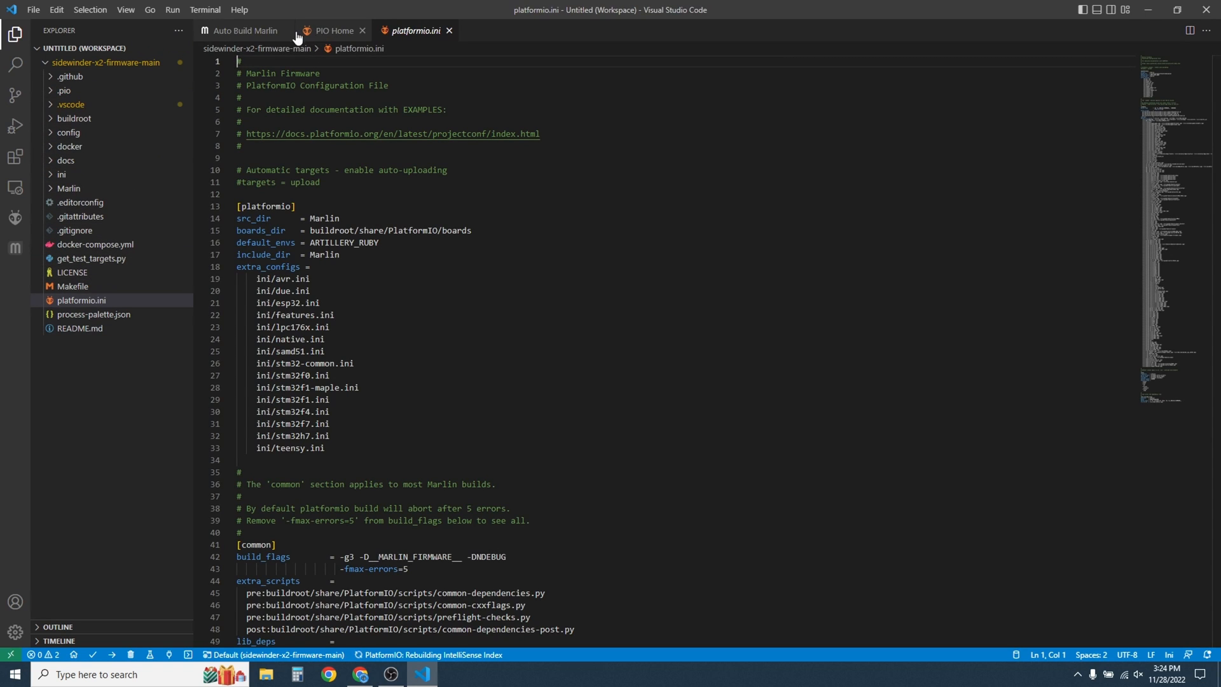
pyautogui.moveTo(105, 189)
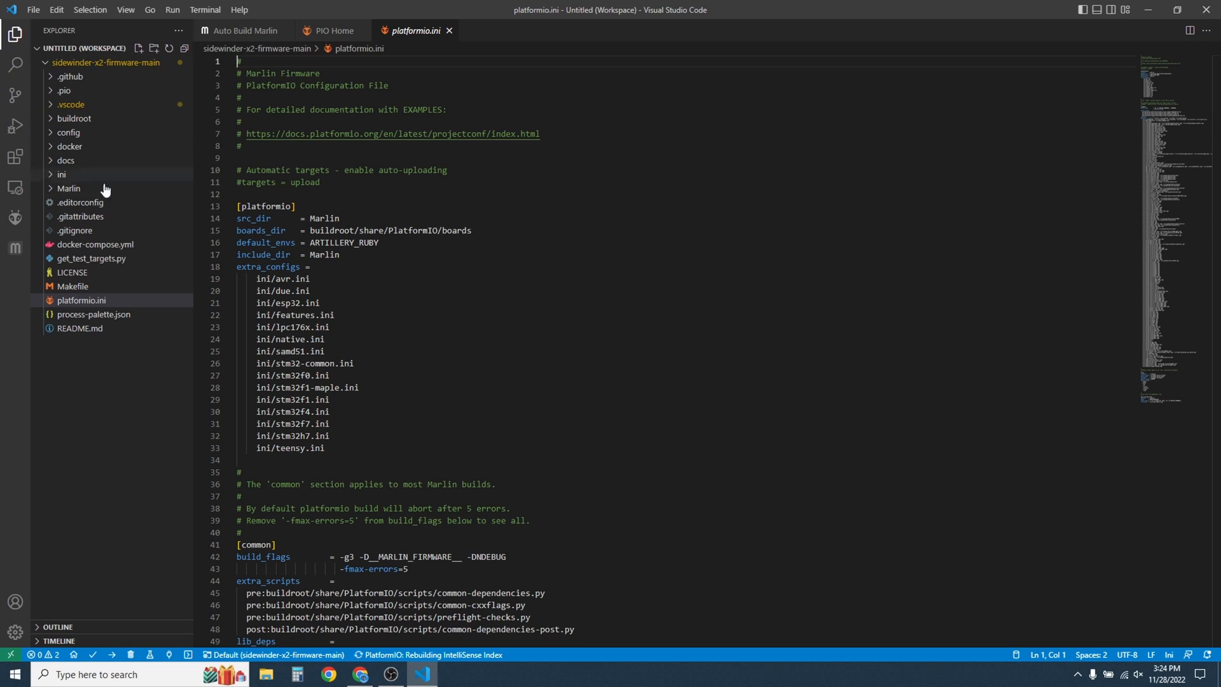
pyautogui.moveTo(132, 123)
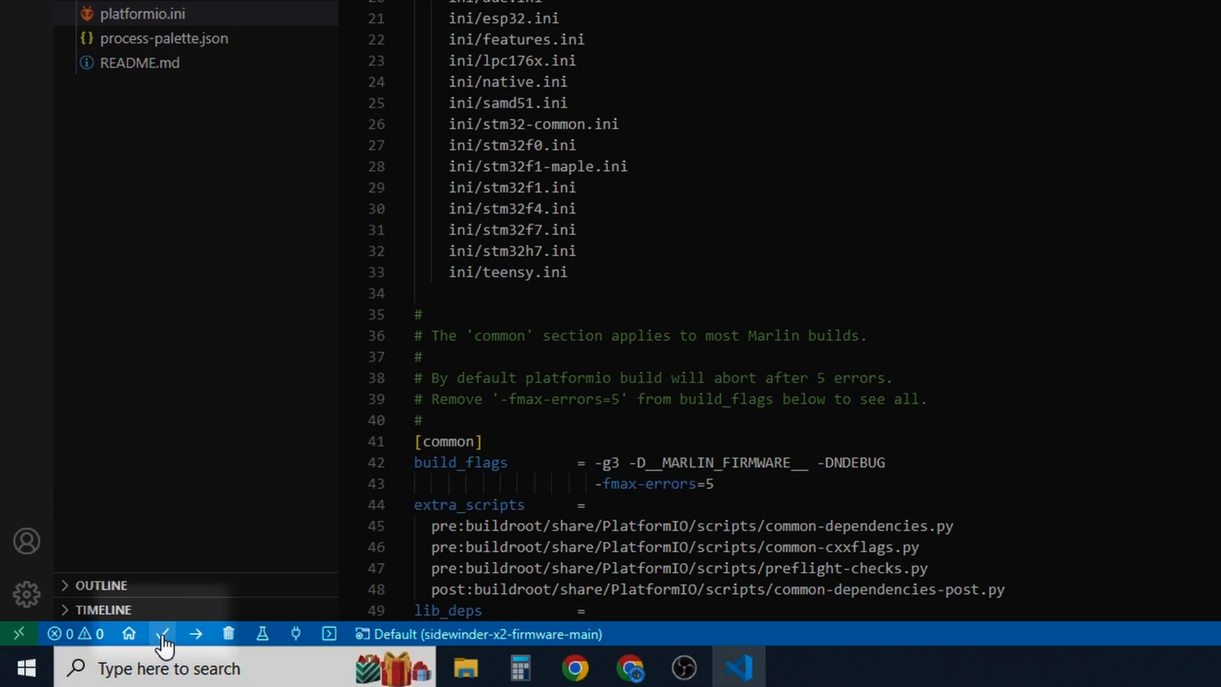
# Build the ARTILLERY_RUBY firmware with PlatformIO until SUCCESS, then close VS Code
pyautogui.click(164, 634)
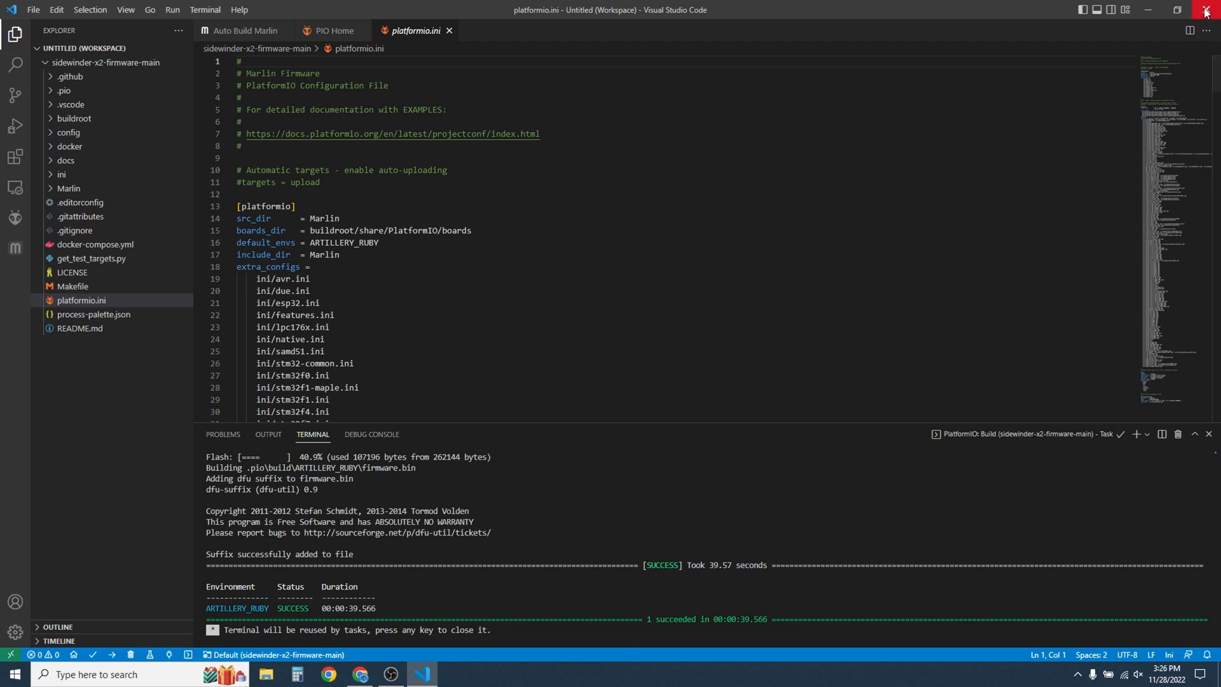
pyautogui.click(14, 673)
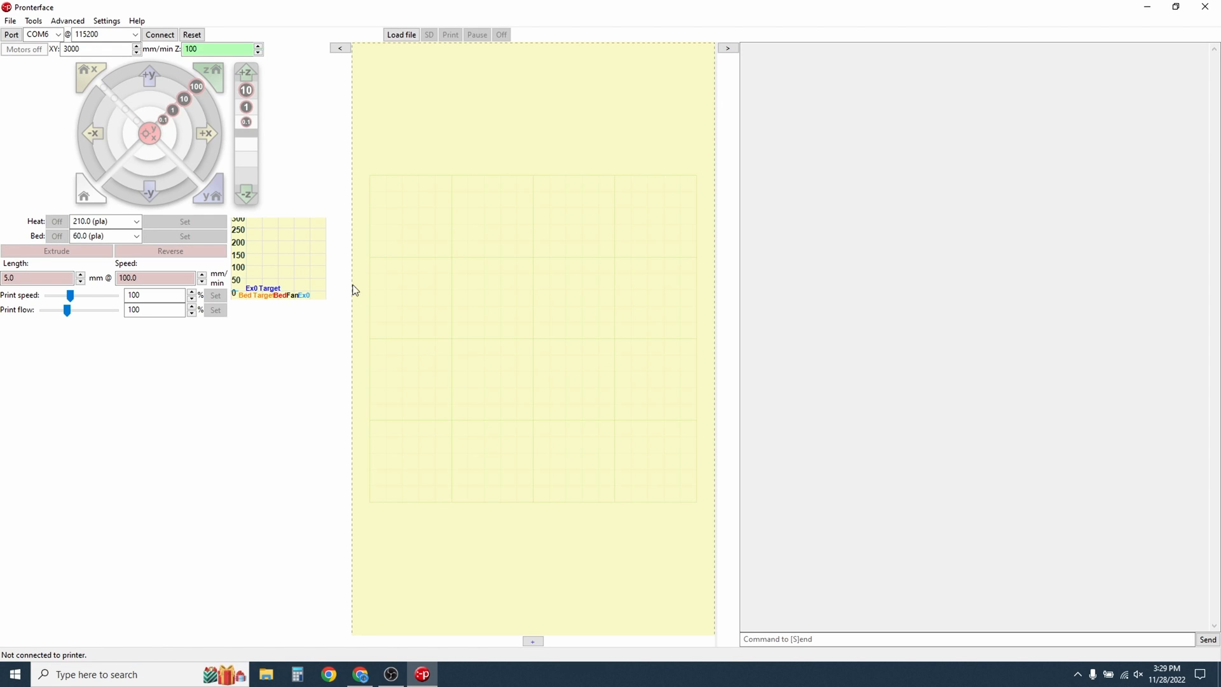
pyautogui.moveTo(58, 34)
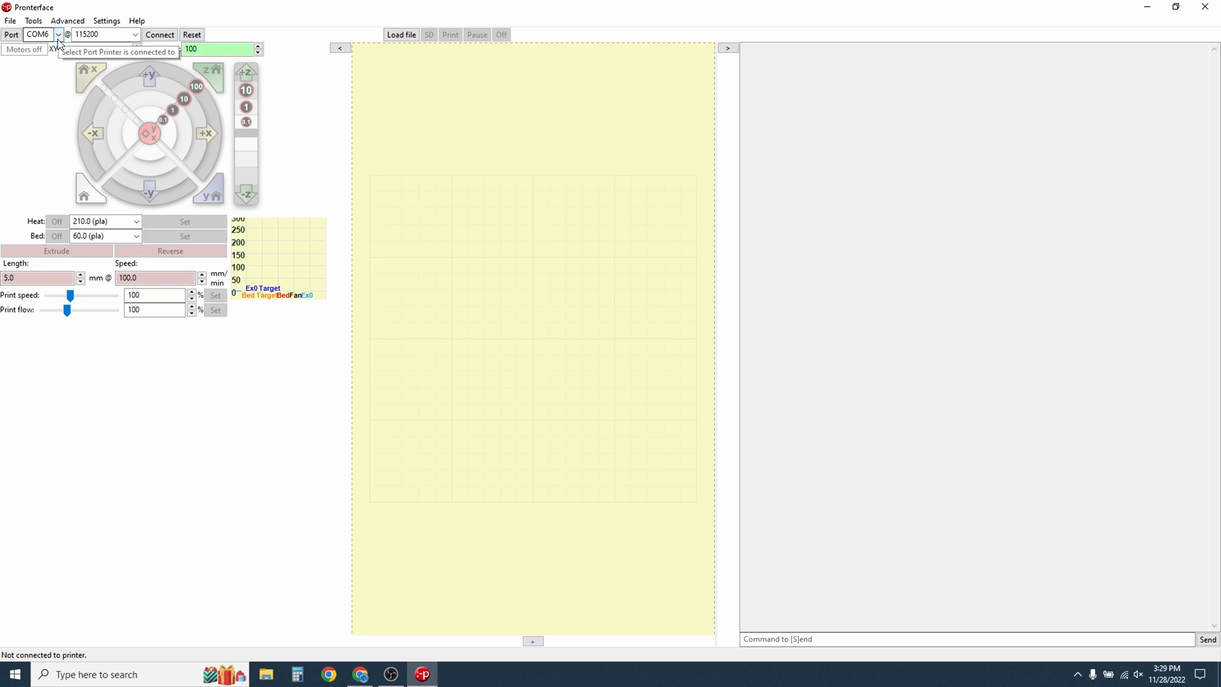
pyautogui.moveTo(29, 106)
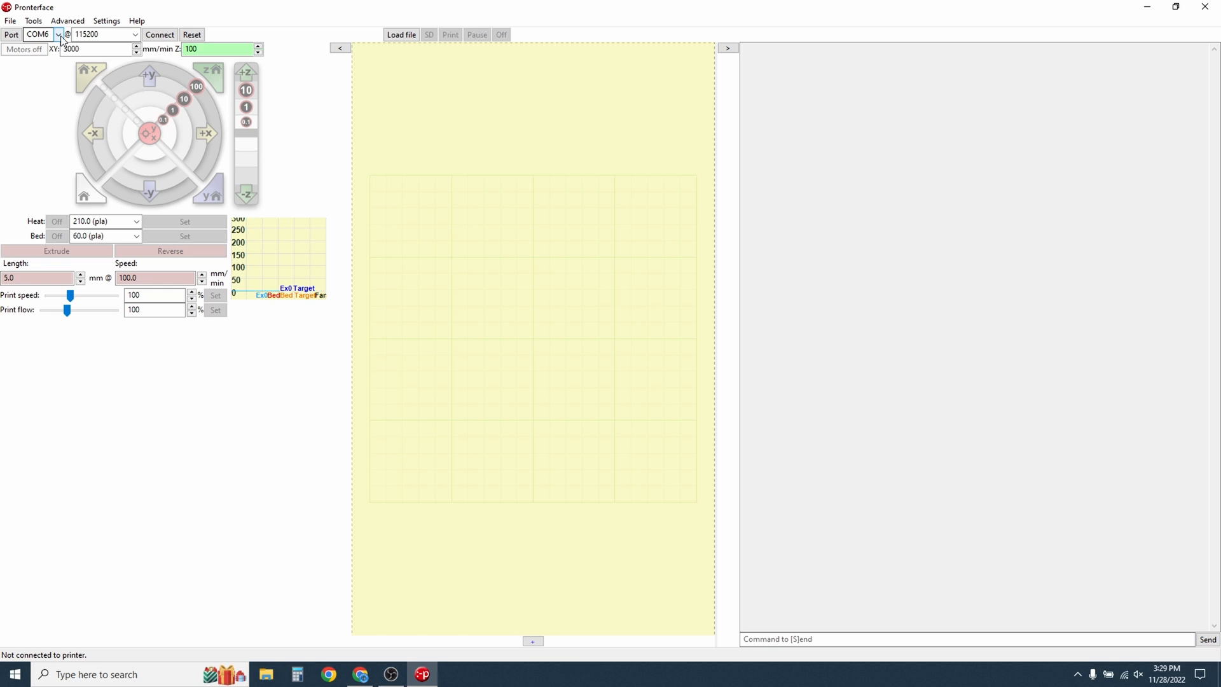
# Pick COM6 from Pronterface's port list (COM3, COM4, COM6) at 115200 baud
pyautogui.click(58, 34)
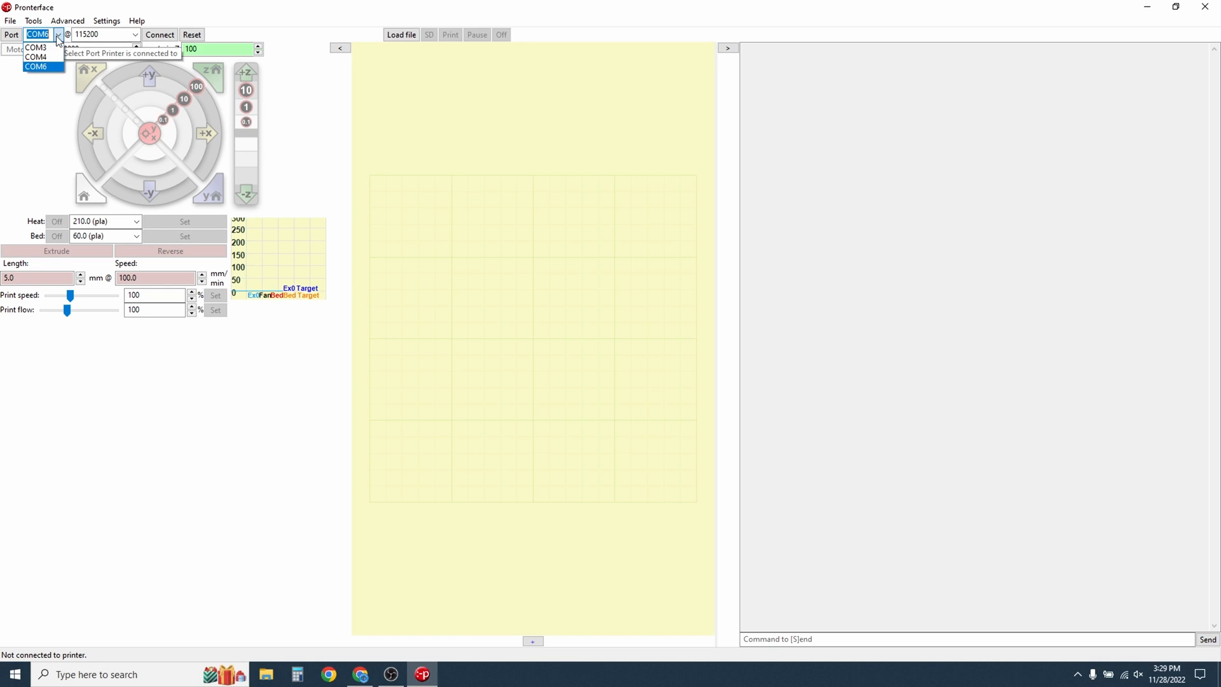
pyautogui.moveTo(36, 56)
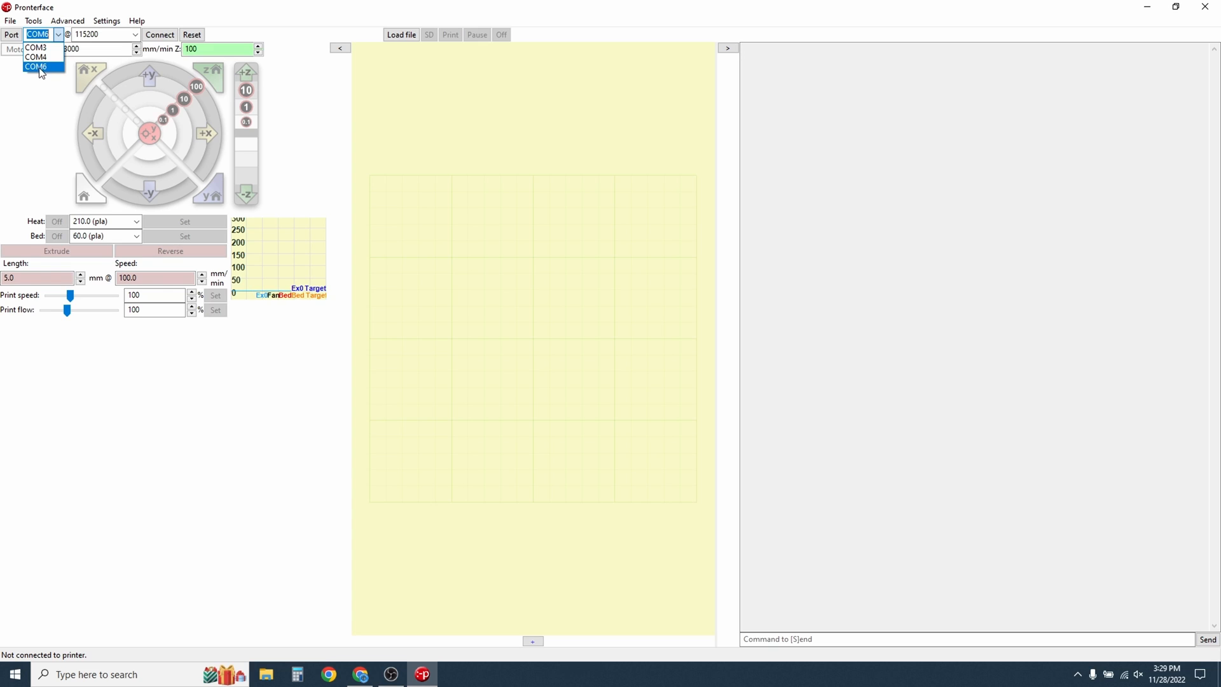
pyautogui.click(35, 66)
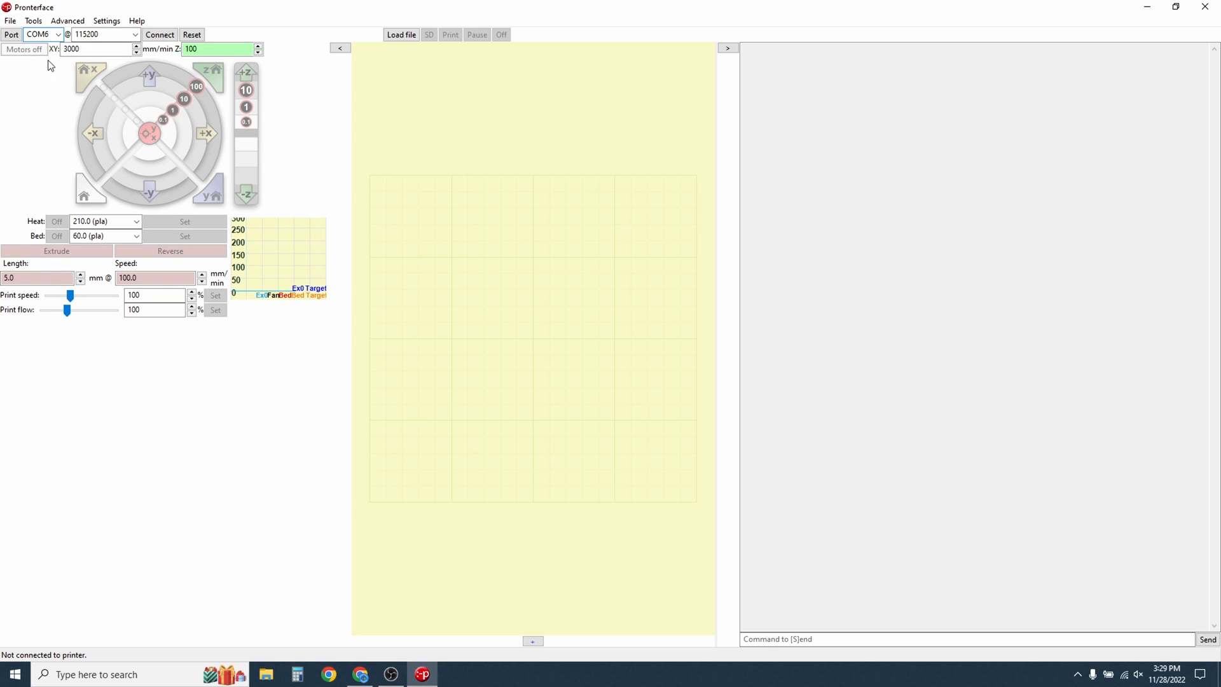
pyautogui.moveTo(42, 113)
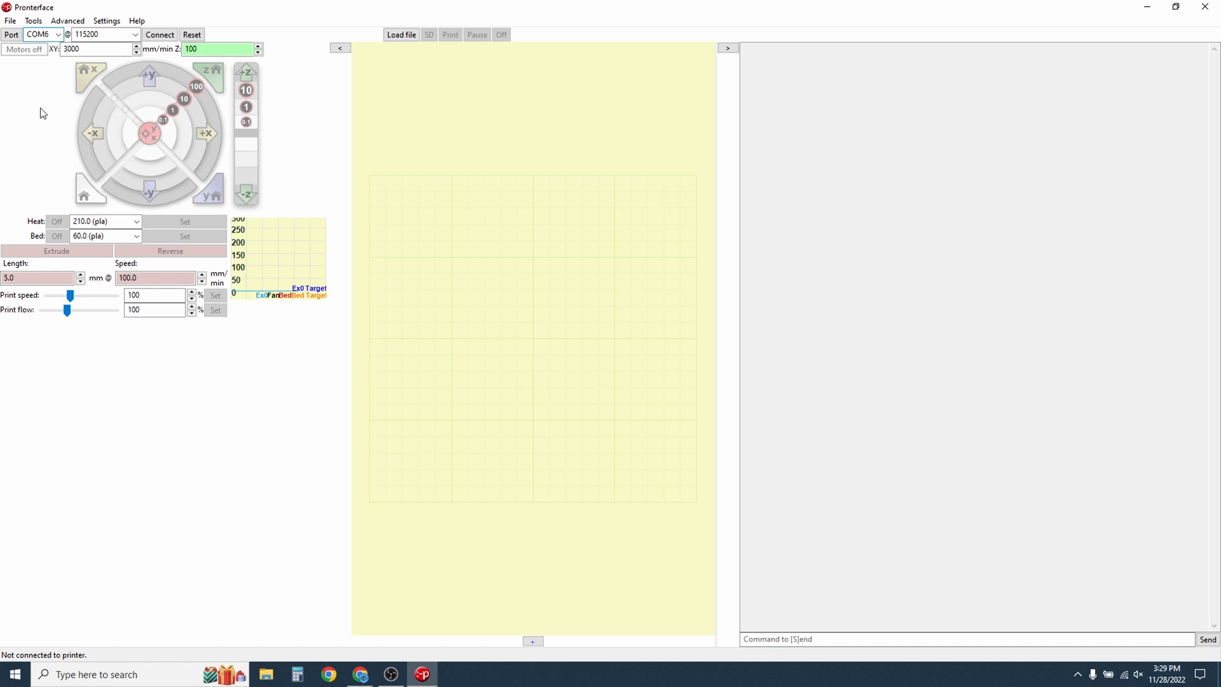
pyautogui.moveTo(160, 34)
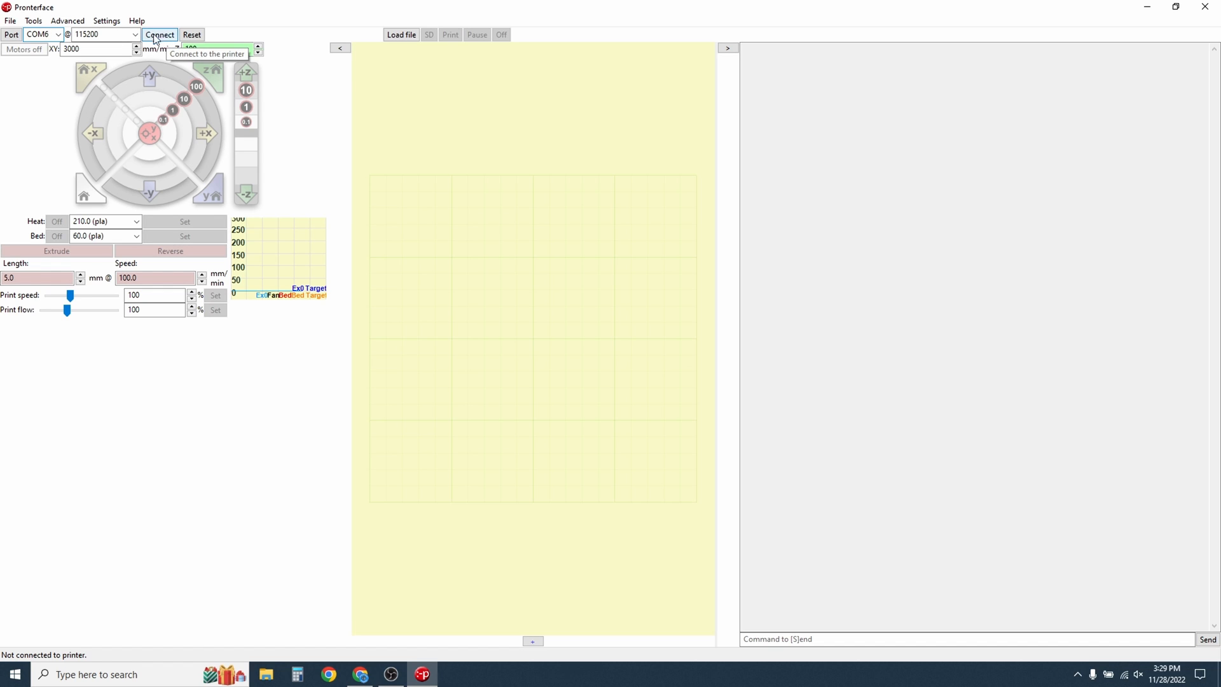
# Connect Pronterface on COM6 and send M997 to reboot the printer into DFU
pyautogui.click(159, 34)
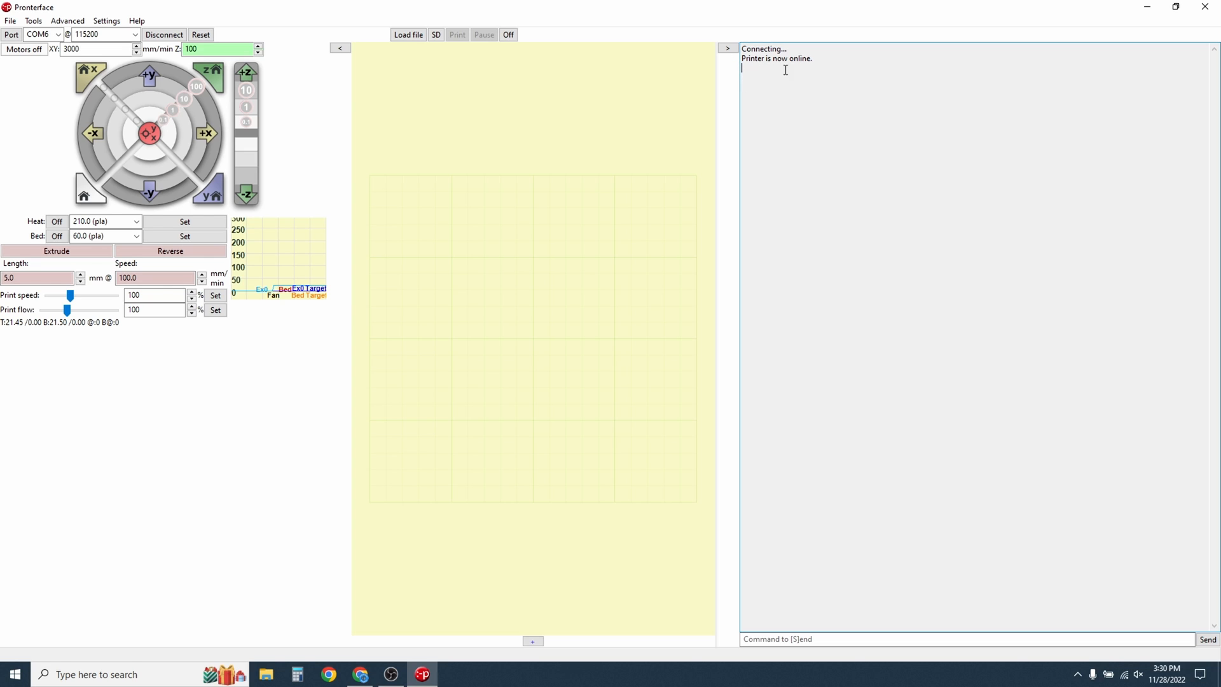
pyautogui.moveTo(802, 316)
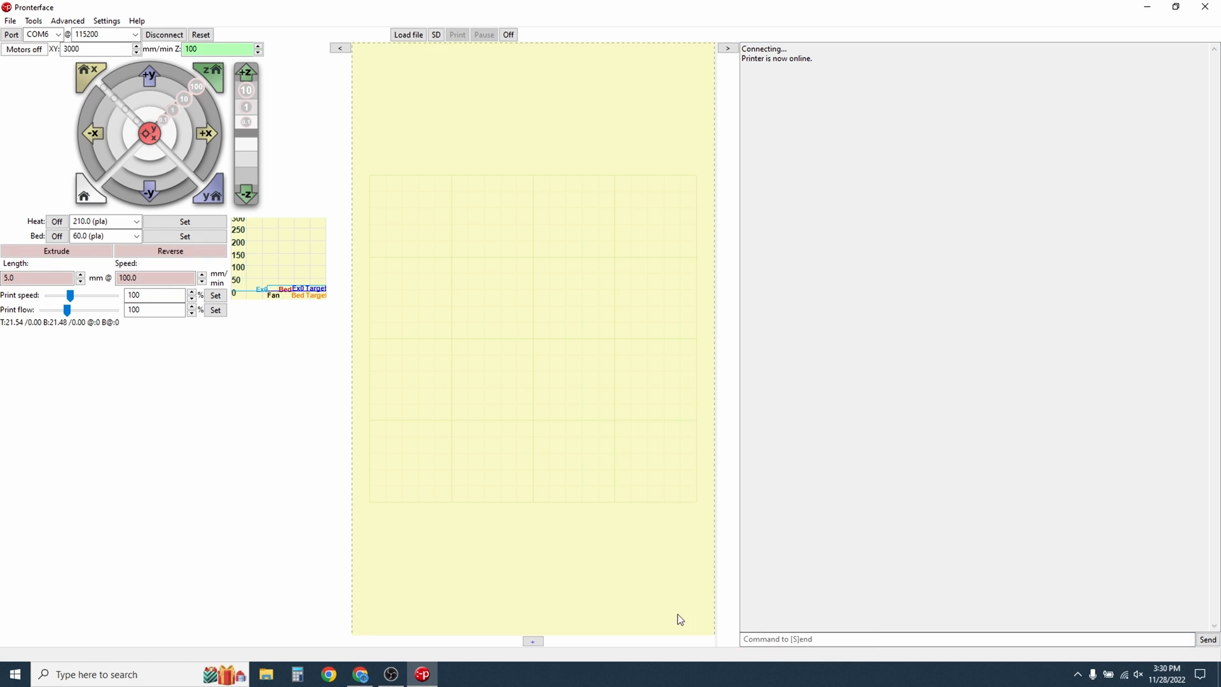
pyautogui.write('m997')
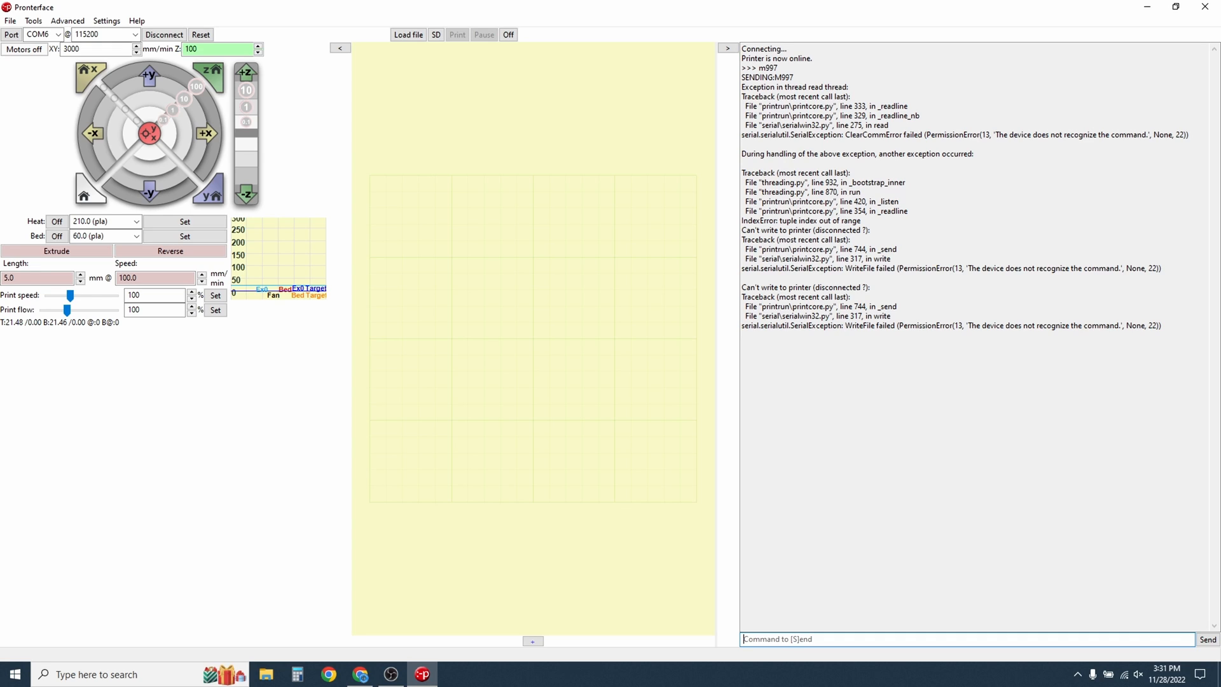
pyautogui.moveTo(1166, 7)
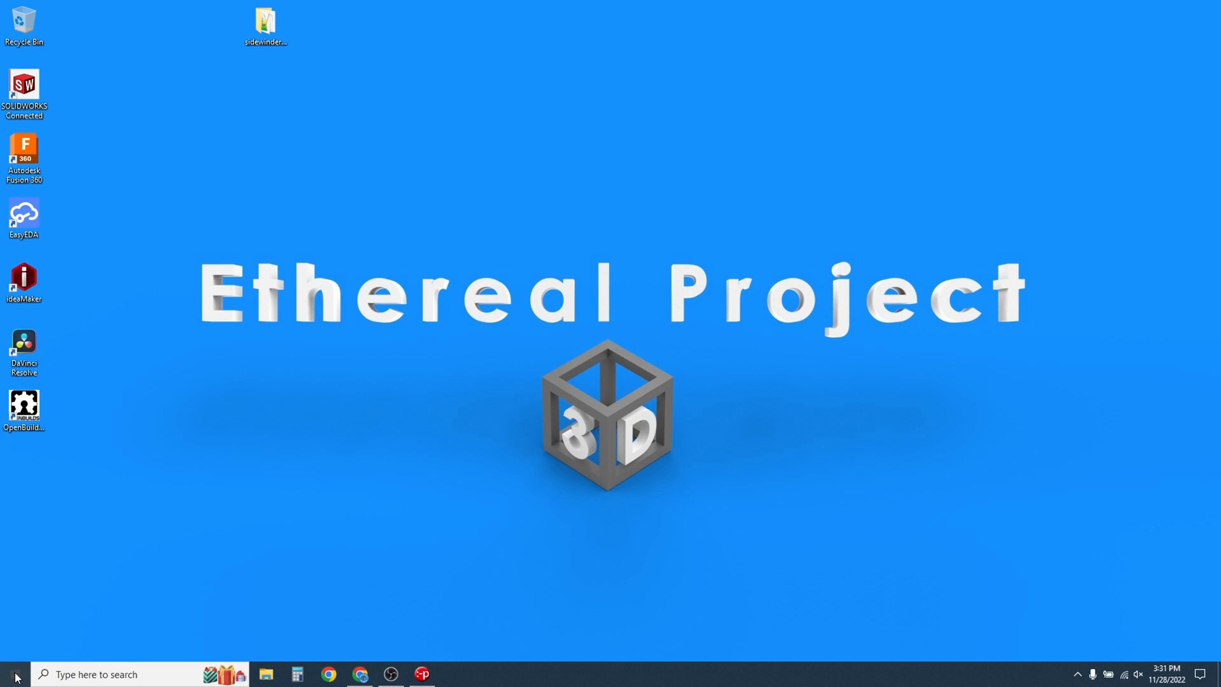
# Launch STM32CubeProgrammer and connect over USB to the STM32F401 board
pyautogui.click(11, 674)
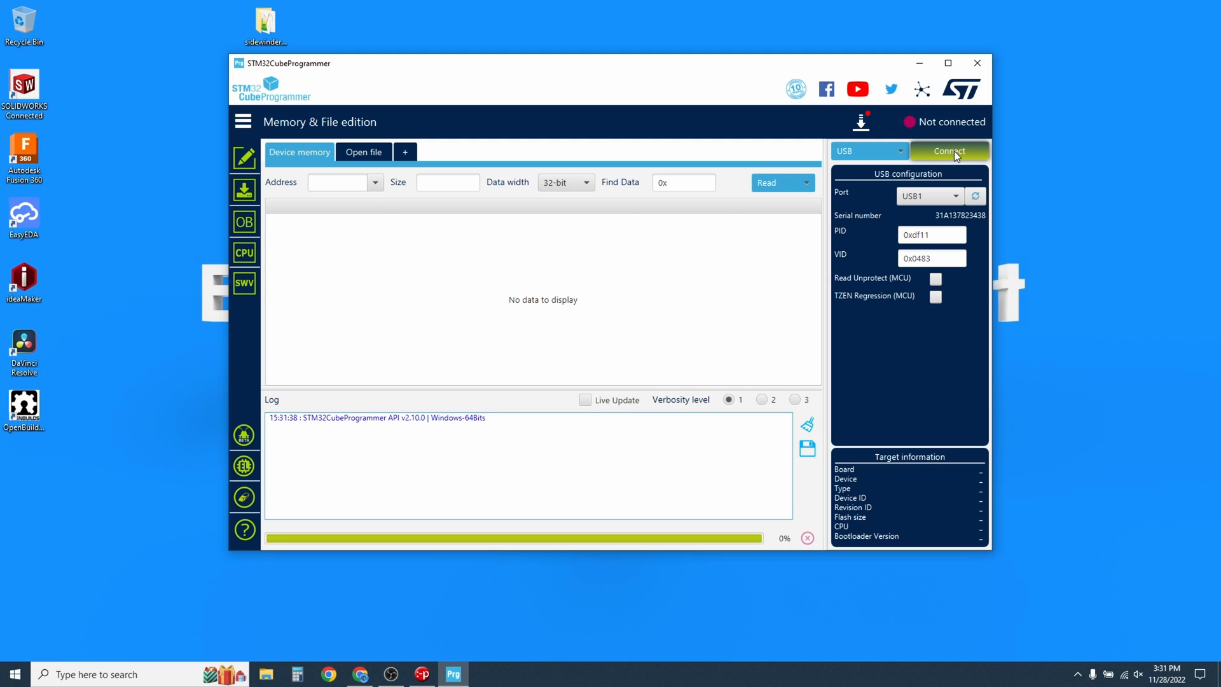
pyautogui.click(950, 150)
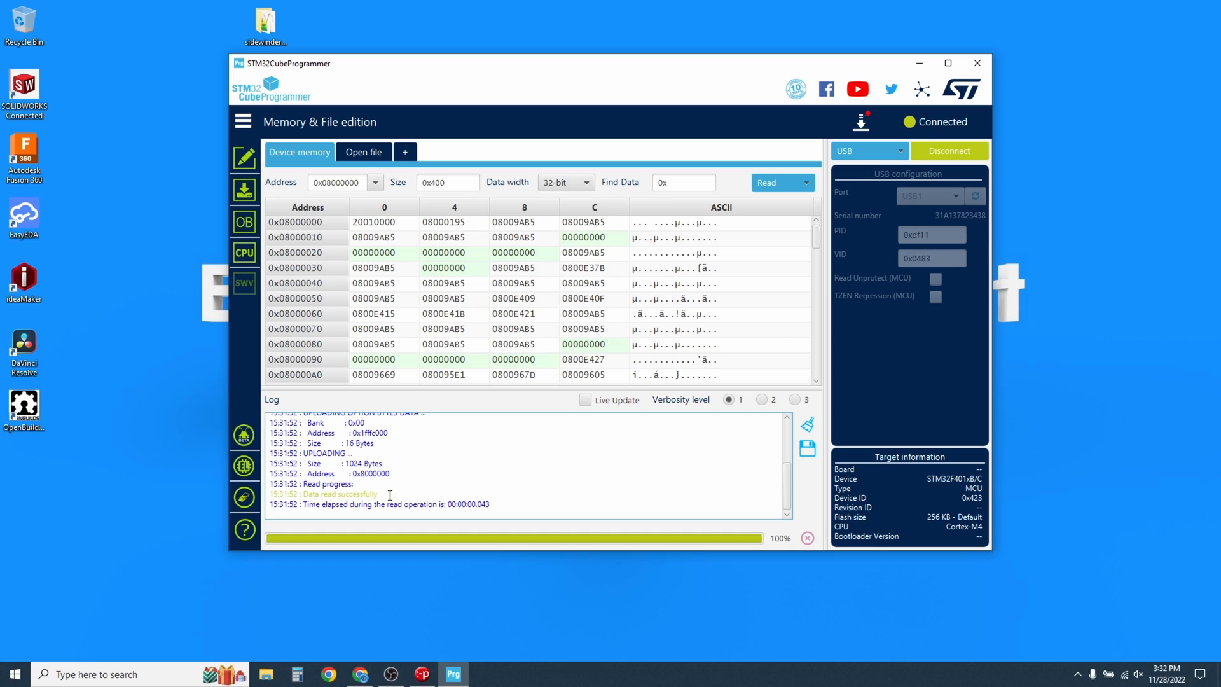
pyautogui.moveTo(601, 450)
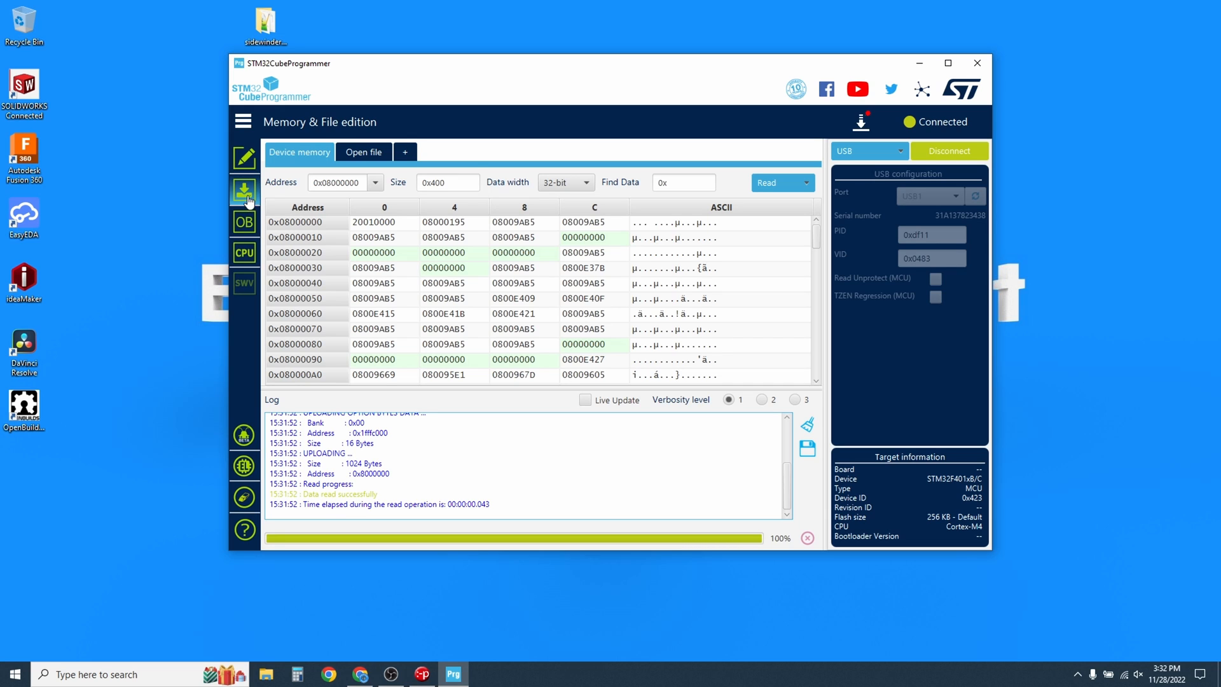
# Load sidewinder-x2-firmware-main\.pio\build\ARTILLERY_RUBY\firmware.hex as the file to program
pyautogui.click(244, 190)
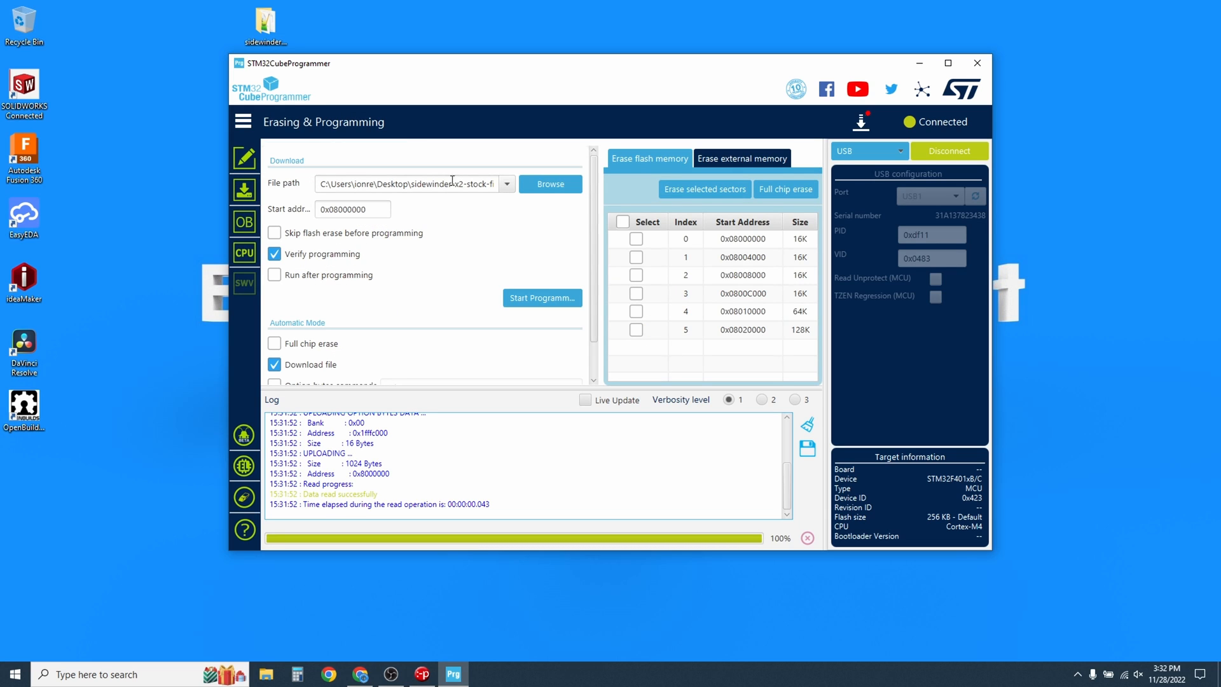
pyautogui.click(549, 184)
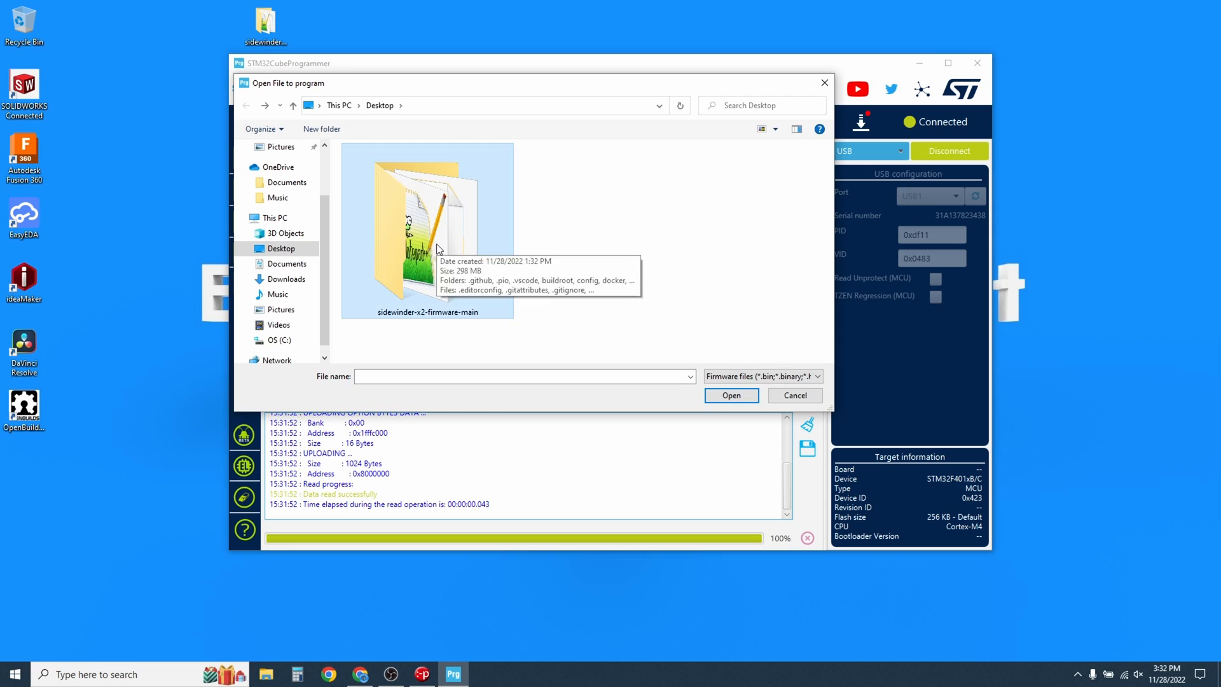
pyautogui.doubleClick(427, 234)
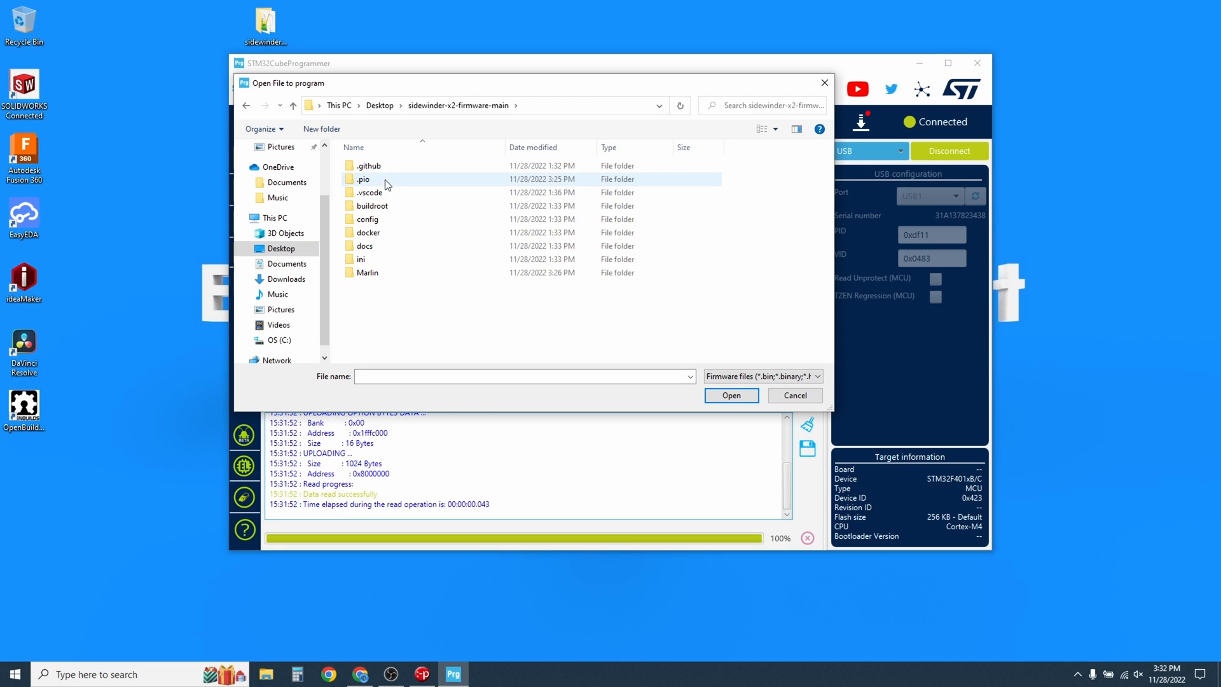
pyautogui.doubleClick(363, 179)
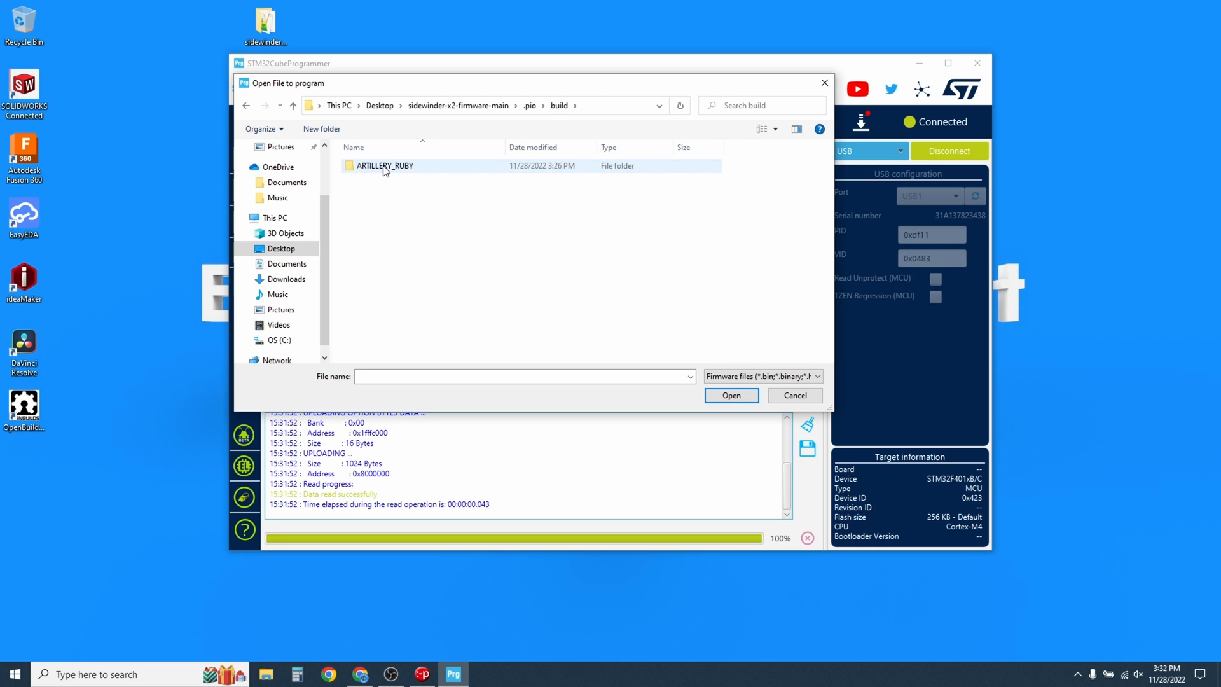
pyautogui.doubleClick(383, 165)
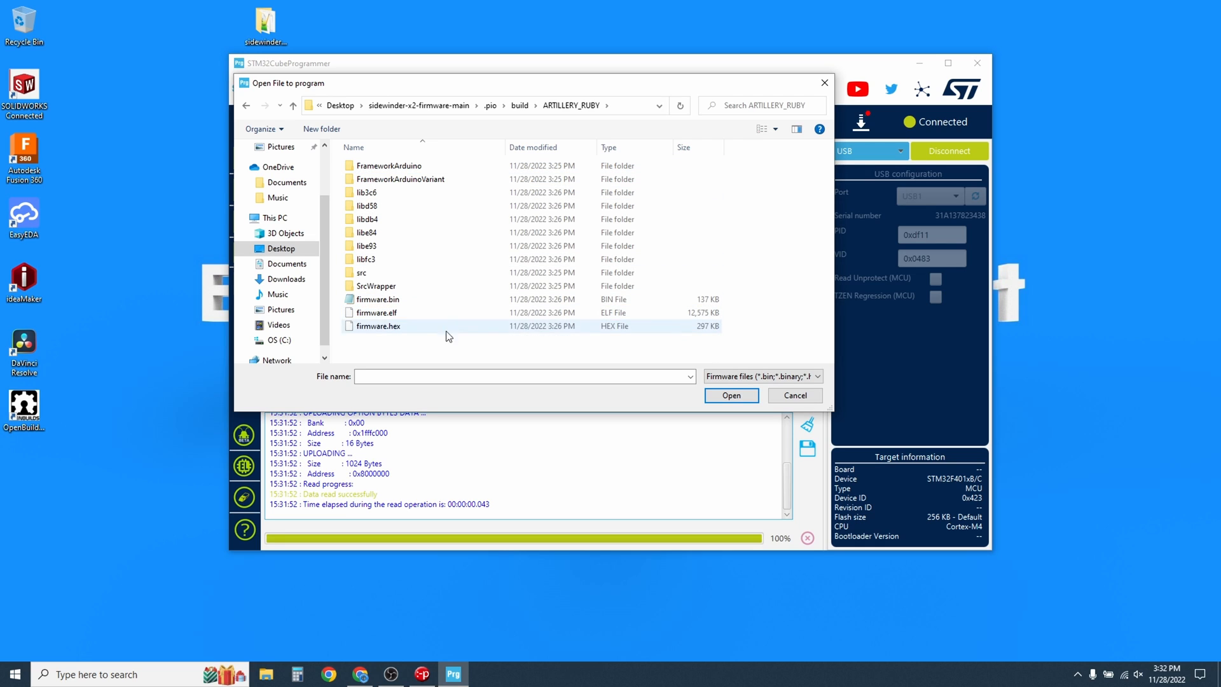
pyautogui.click(378, 326)
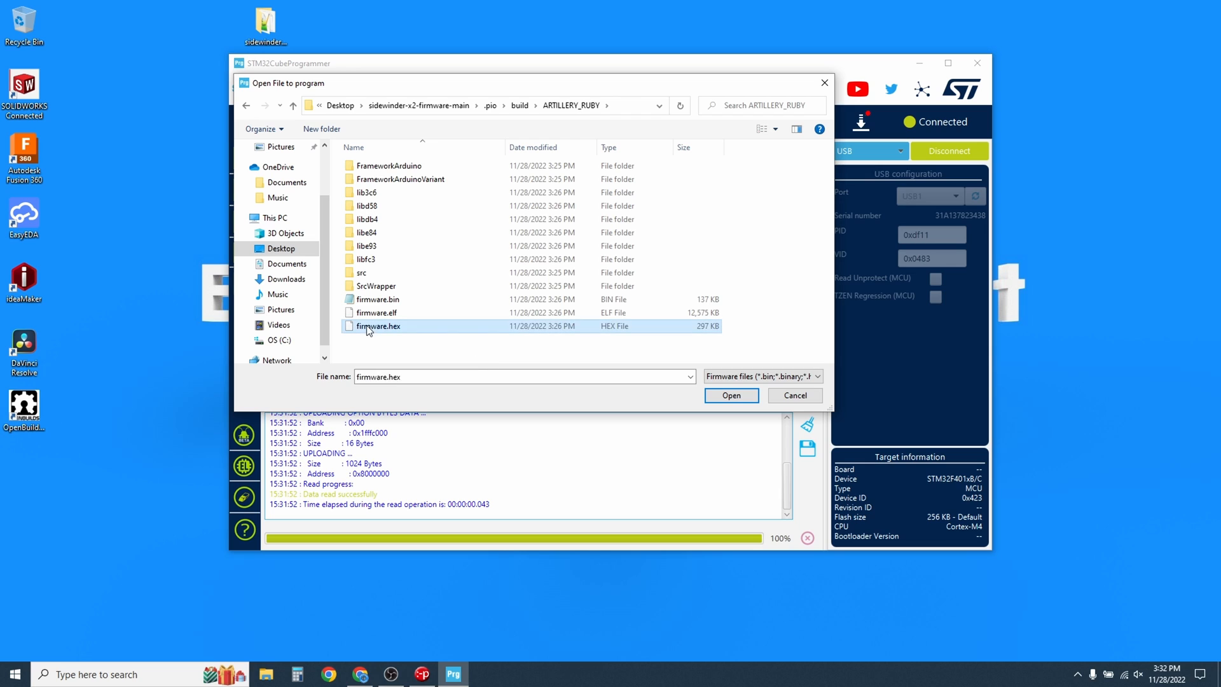
pyautogui.click(730, 396)
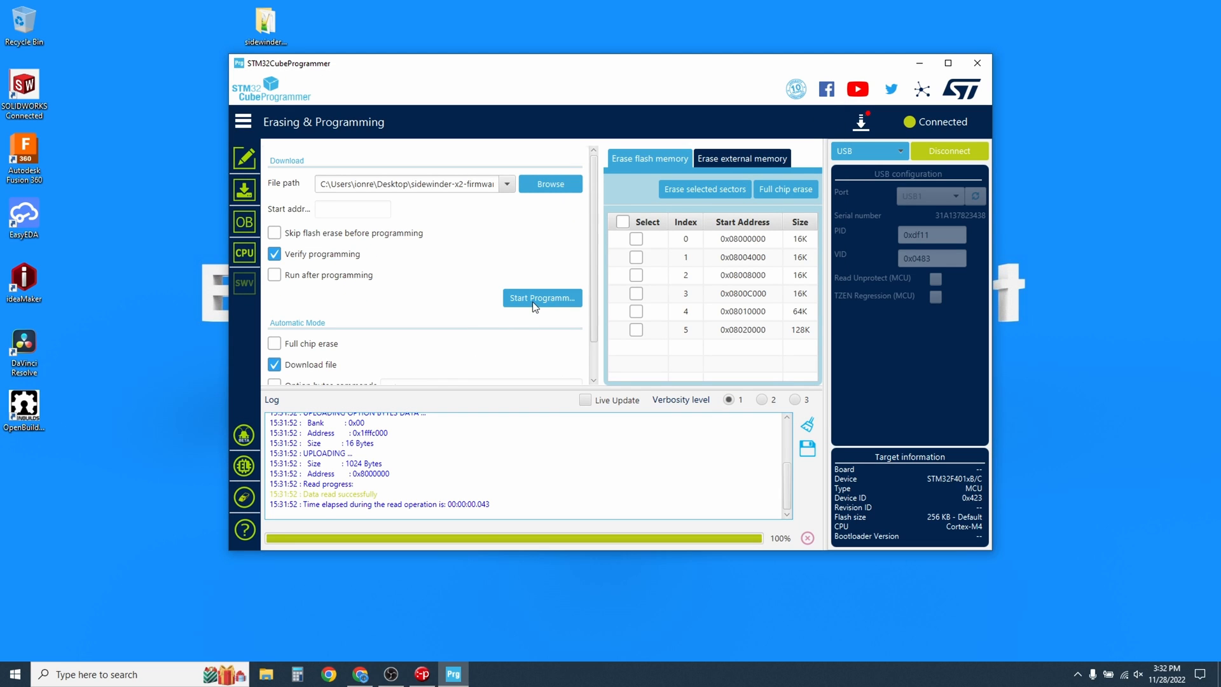
# Flash and verify firmware.hex on the board, dismissing both success messages
pyautogui.click(542, 298)
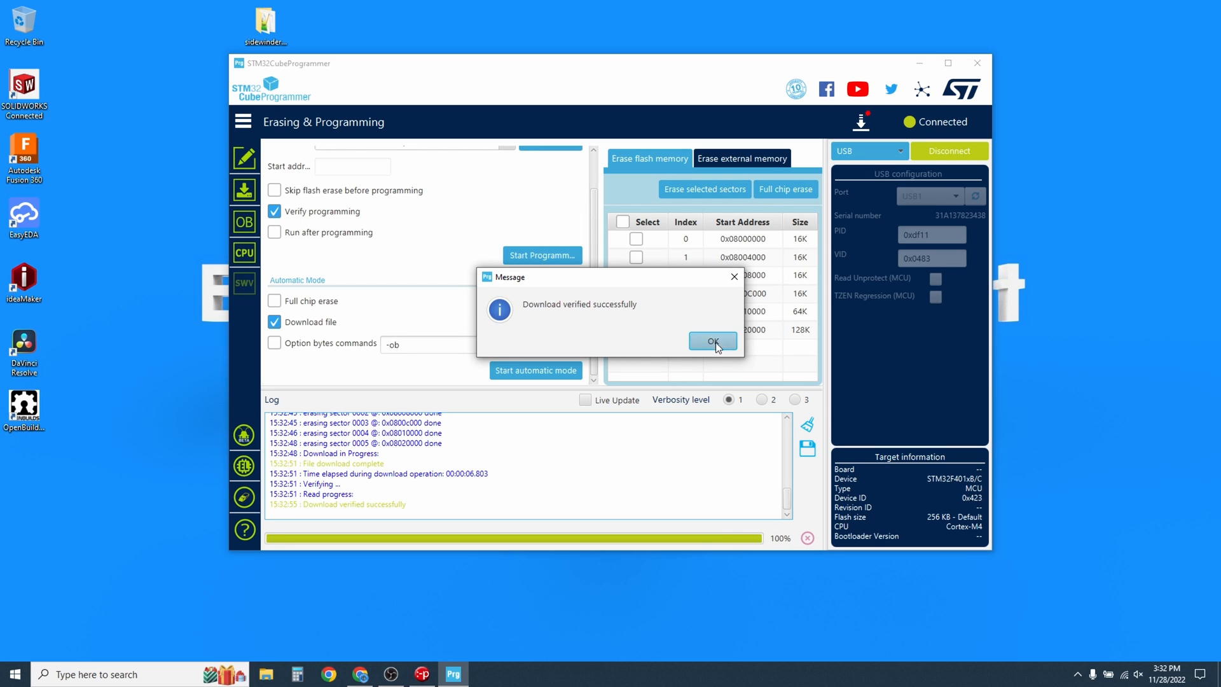
pyautogui.click(711, 341)
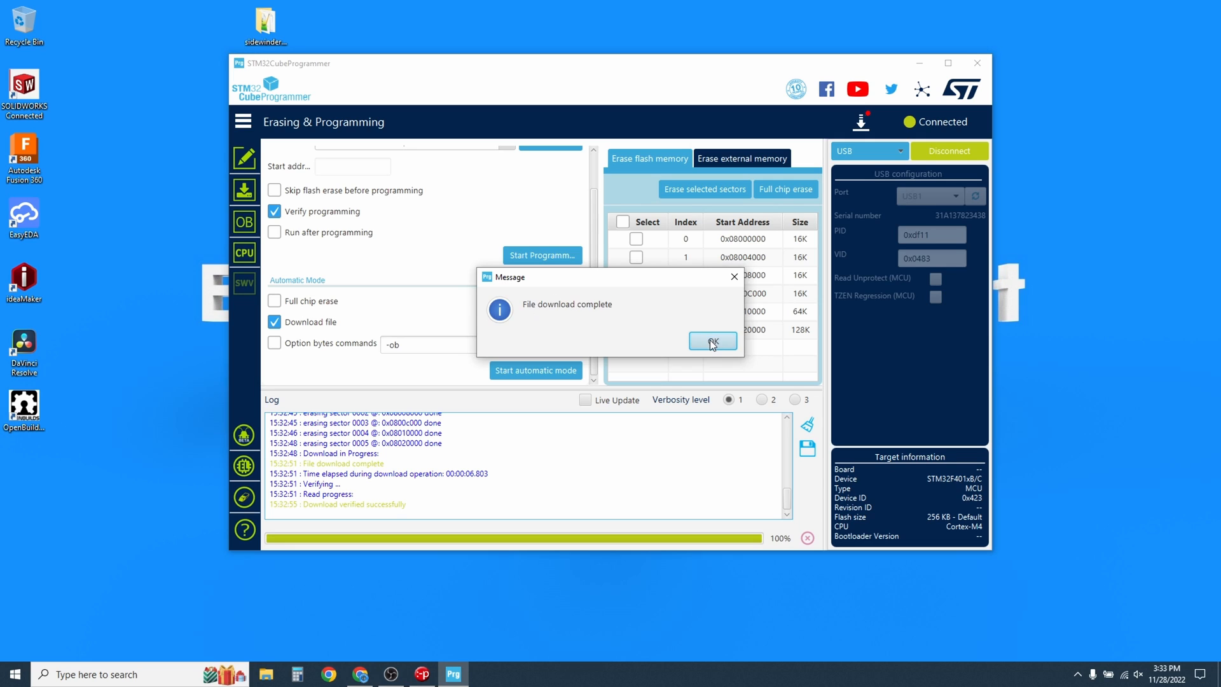
pyautogui.click(711, 341)
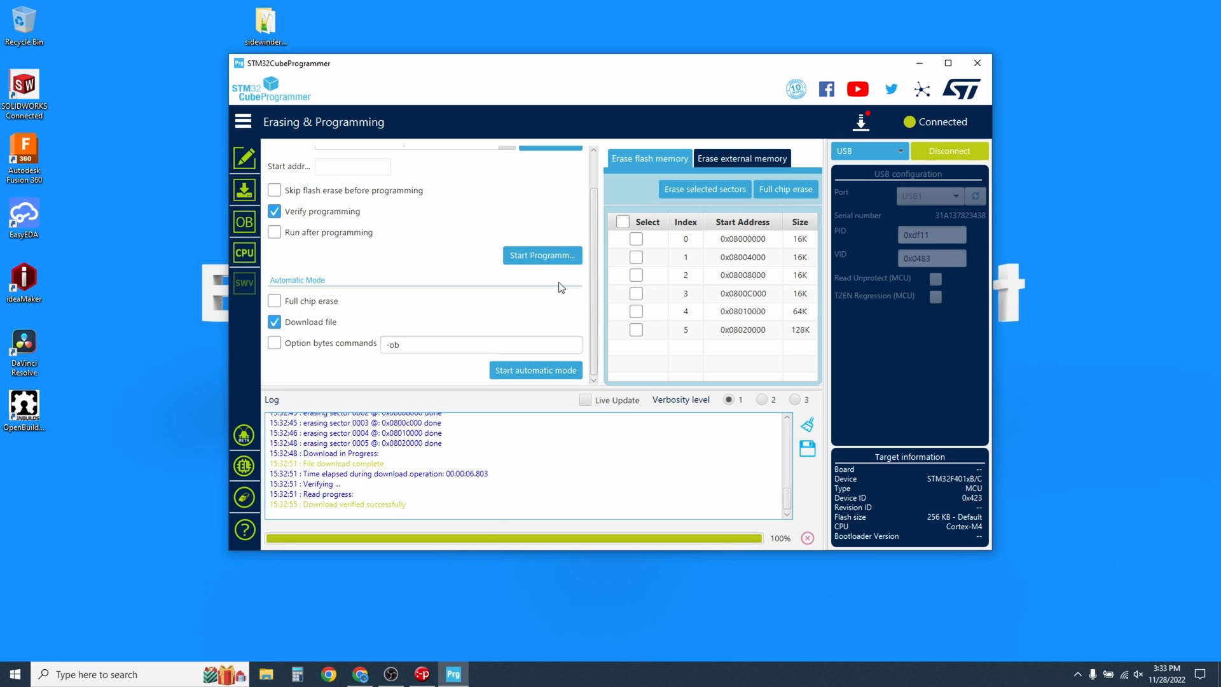
# Disconnect and close STM32CubeProgrammer, then disconnect Pronterface from the printer
pyautogui.click(948, 152)
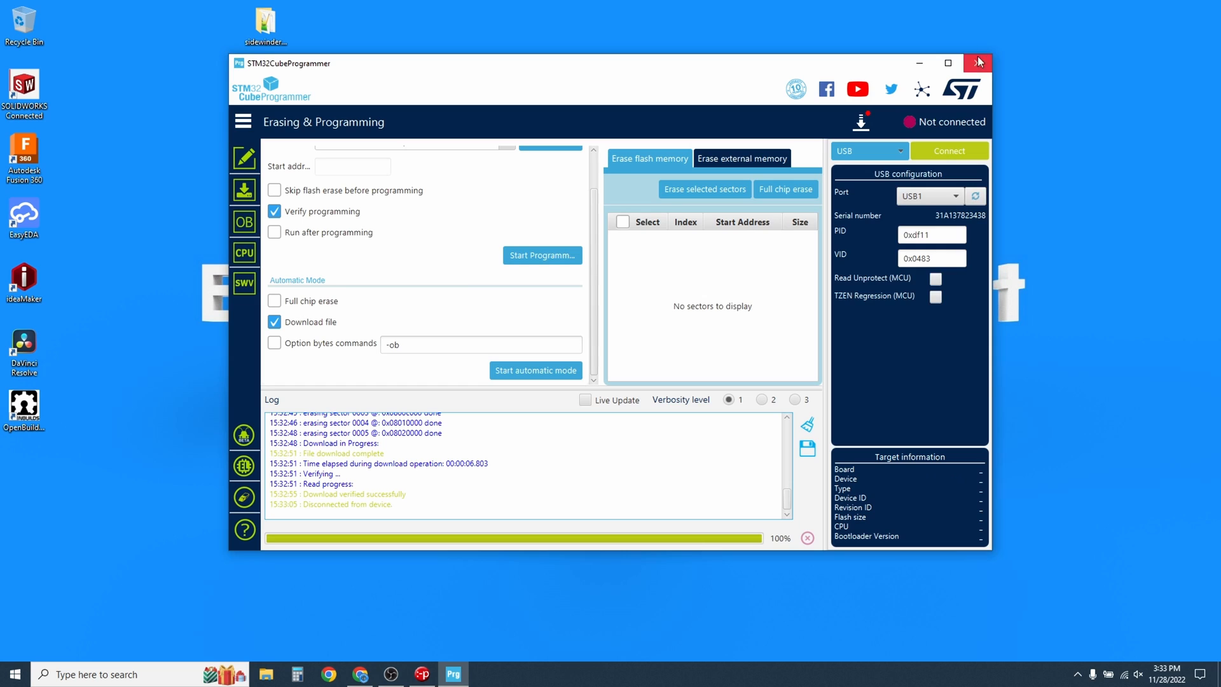
pyautogui.click(423, 675)
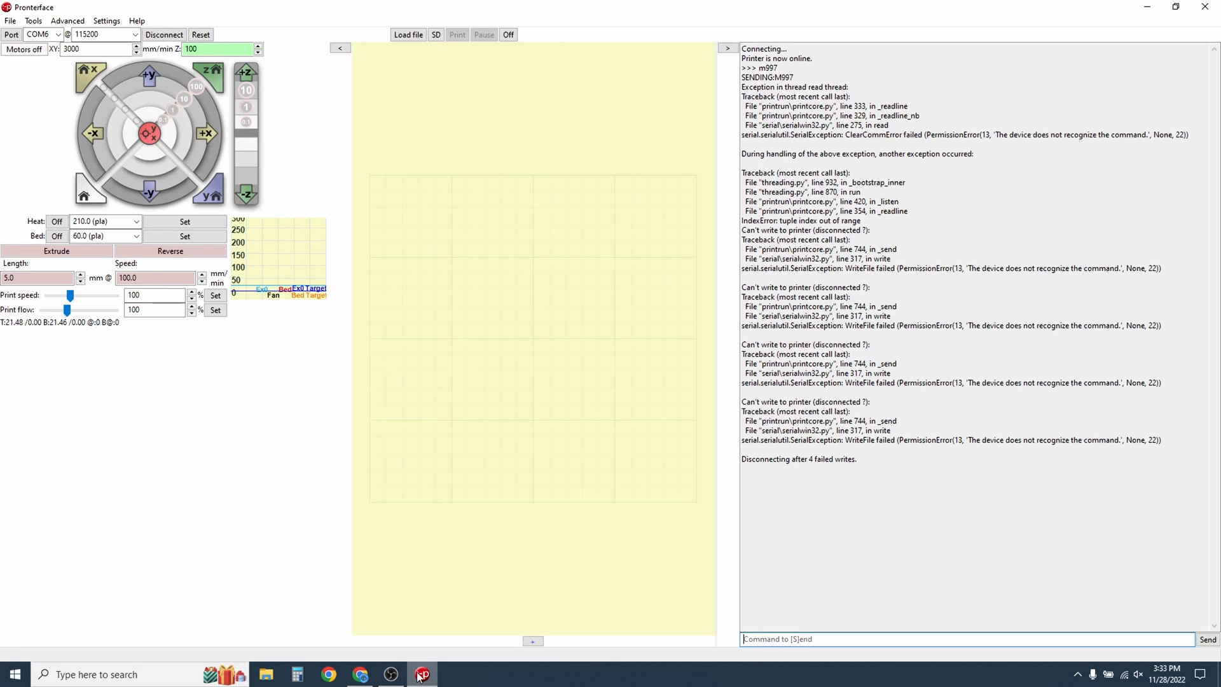
pyautogui.click(163, 34)
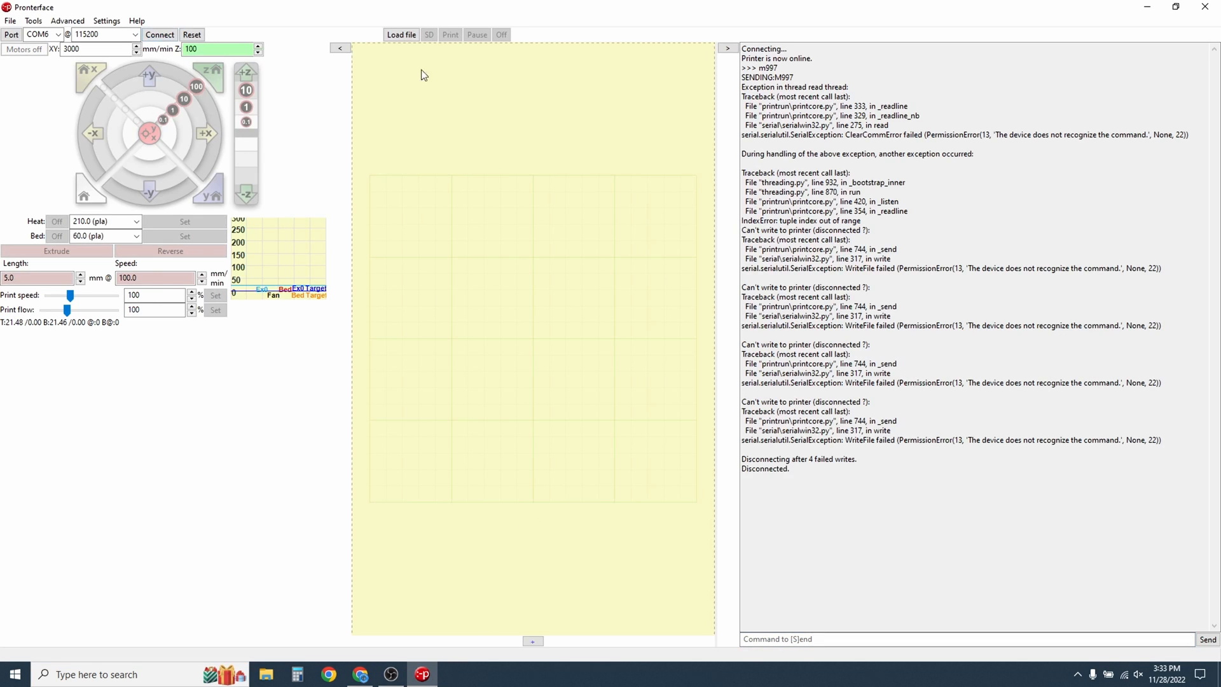